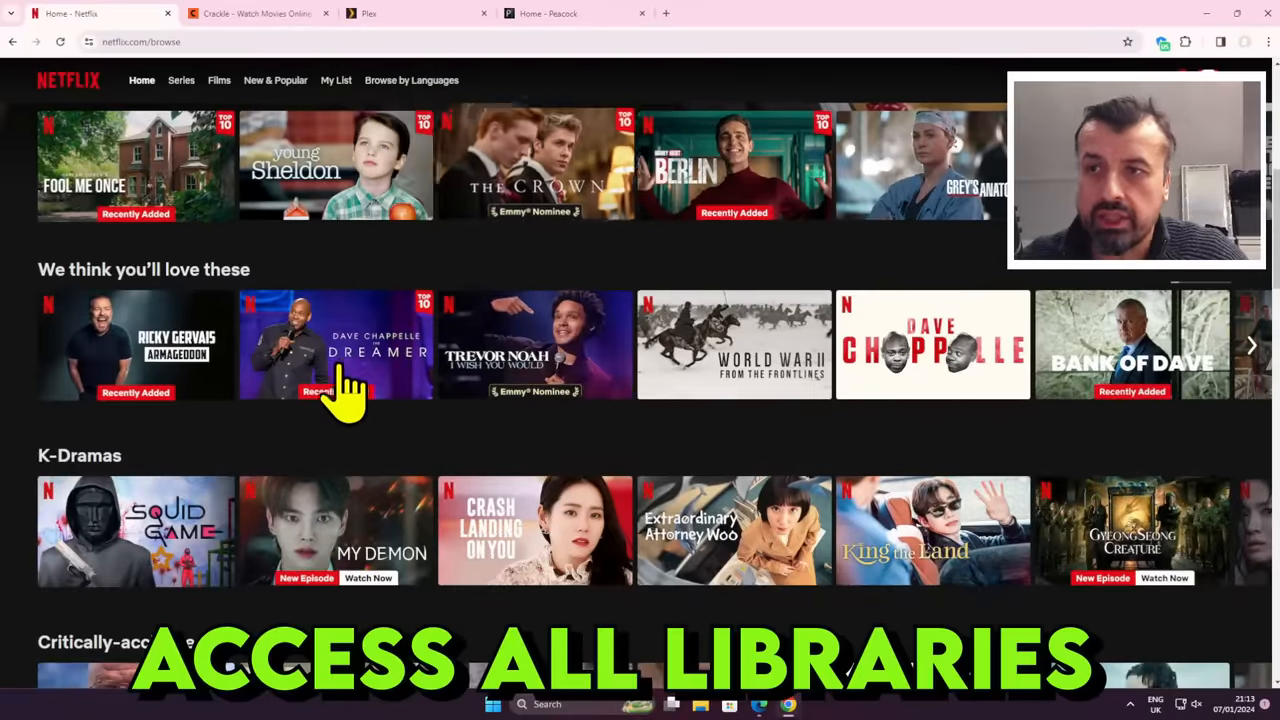
Scroll past the Netflix catalogue, then switch to the Crackle tab featuring Cossacks
scroll("down", 3)
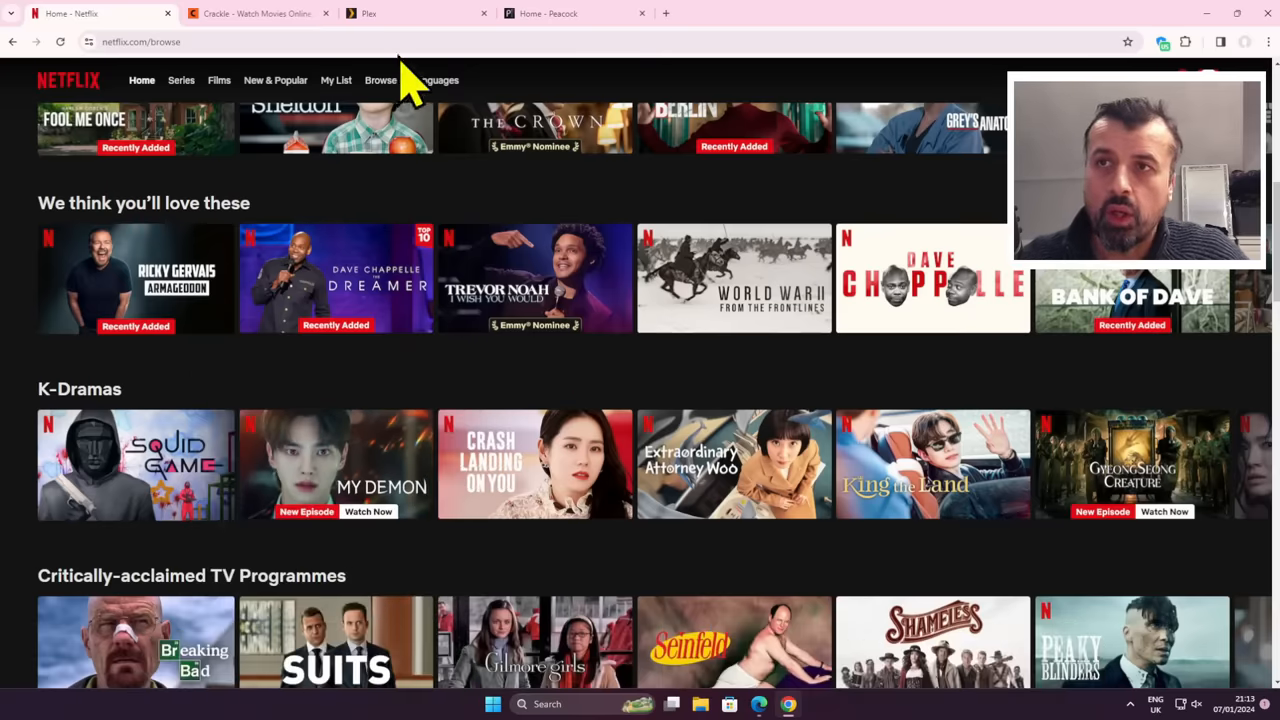
left_click(257, 13)
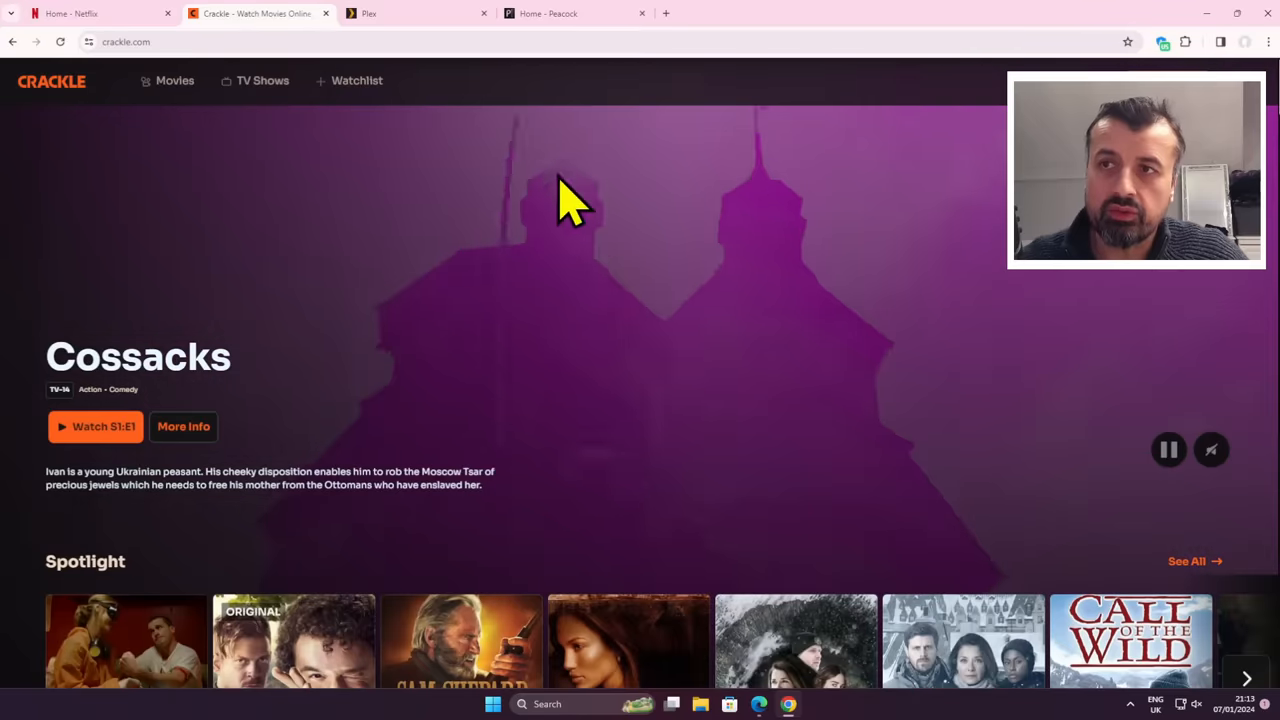
scroll("down", 3)
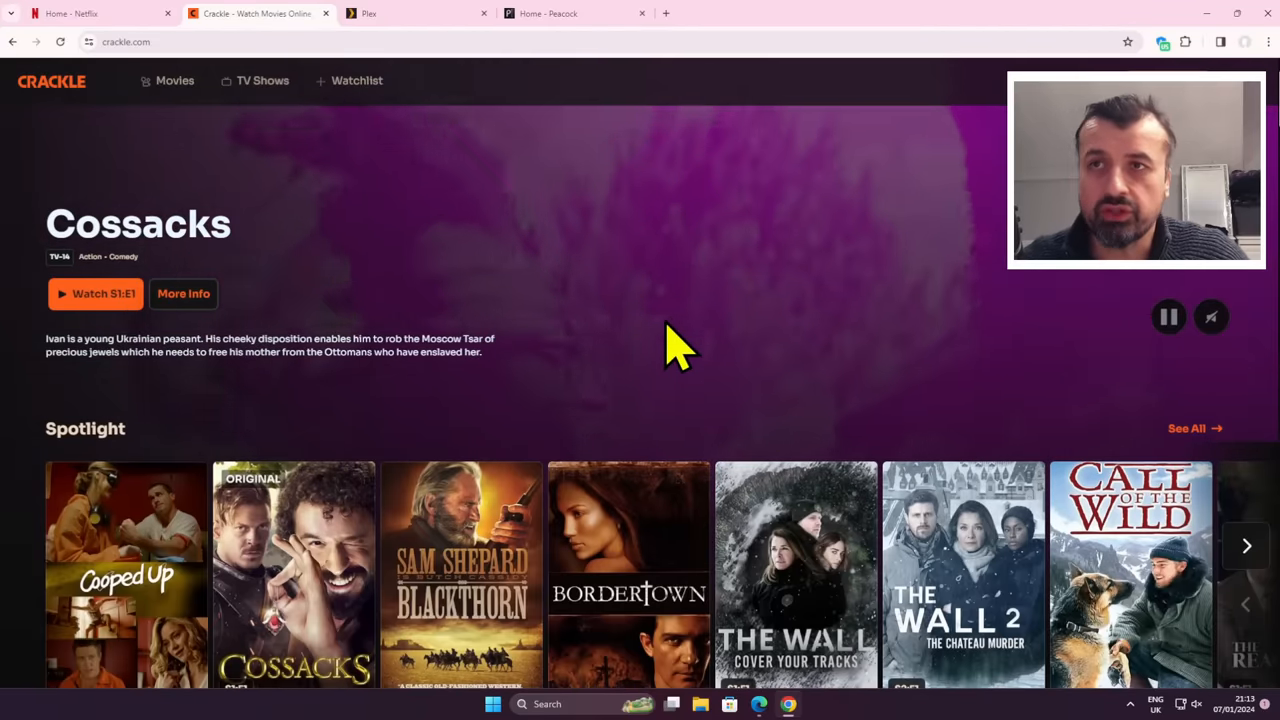
Switch to the Peacock tab and scroll through Peacock Picks and Live & Upcoming
left_click(575, 13)
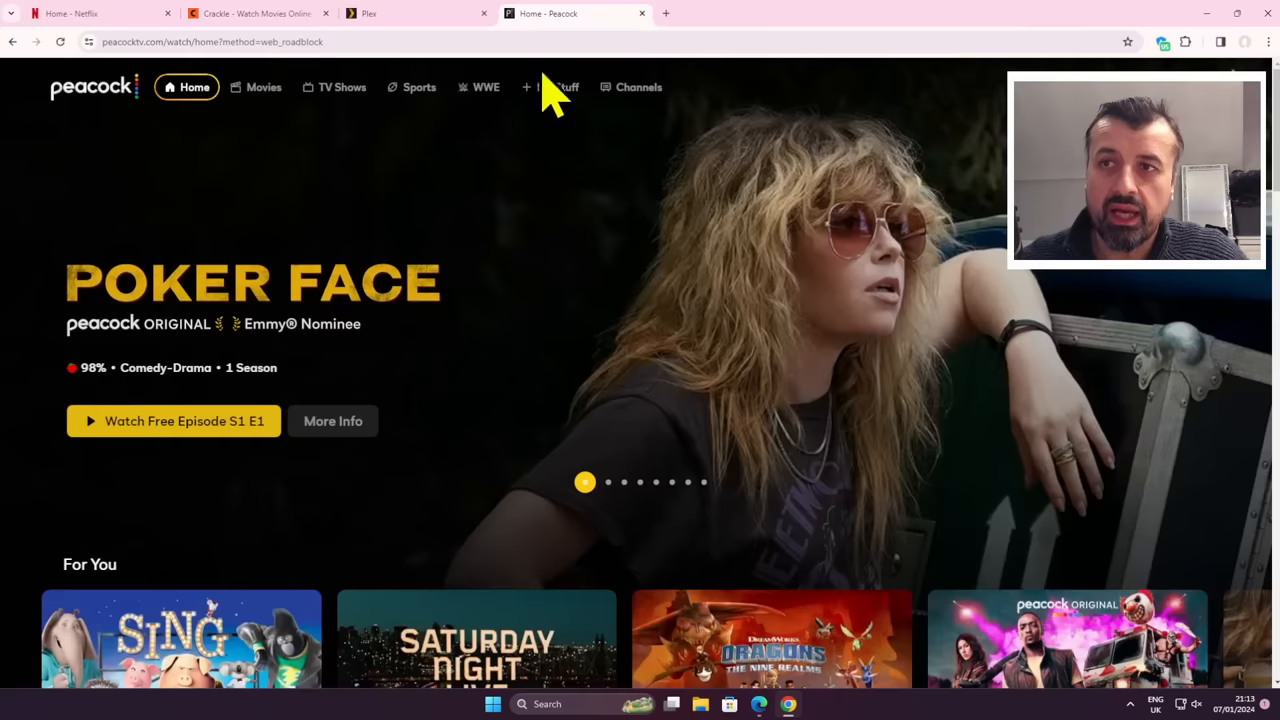
mouse_move(610, 295)
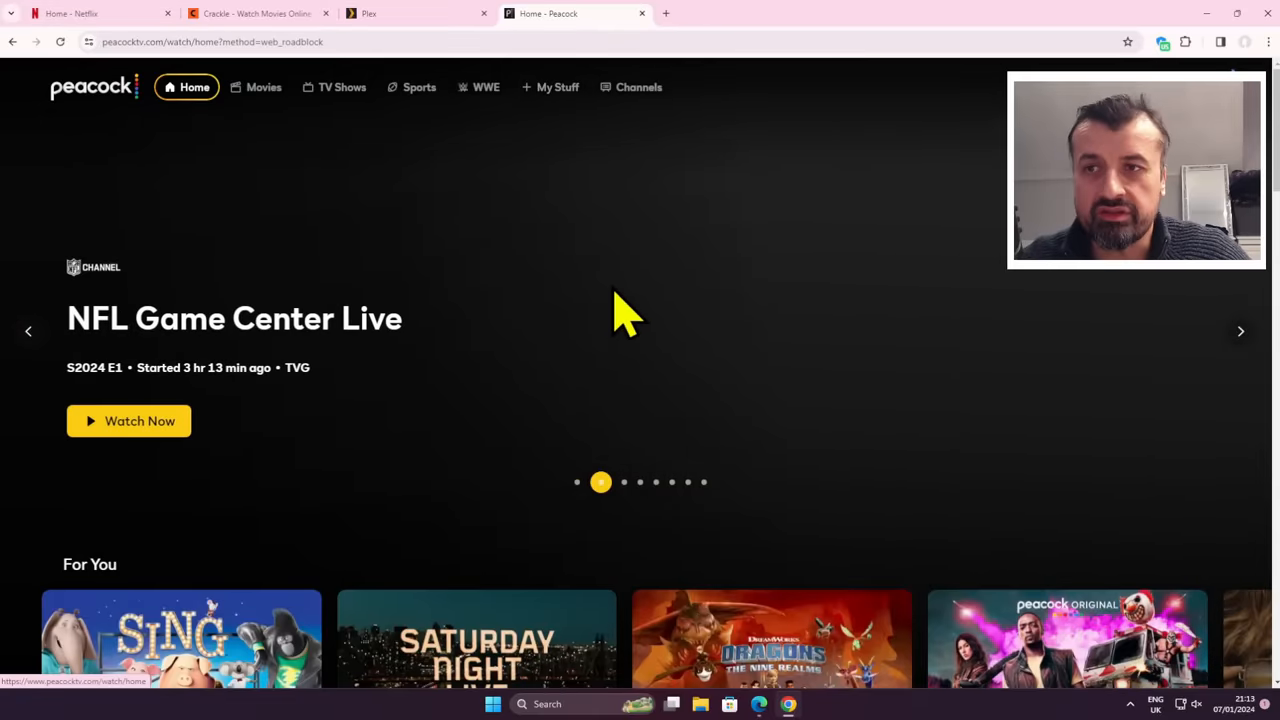
scroll("down", 3)
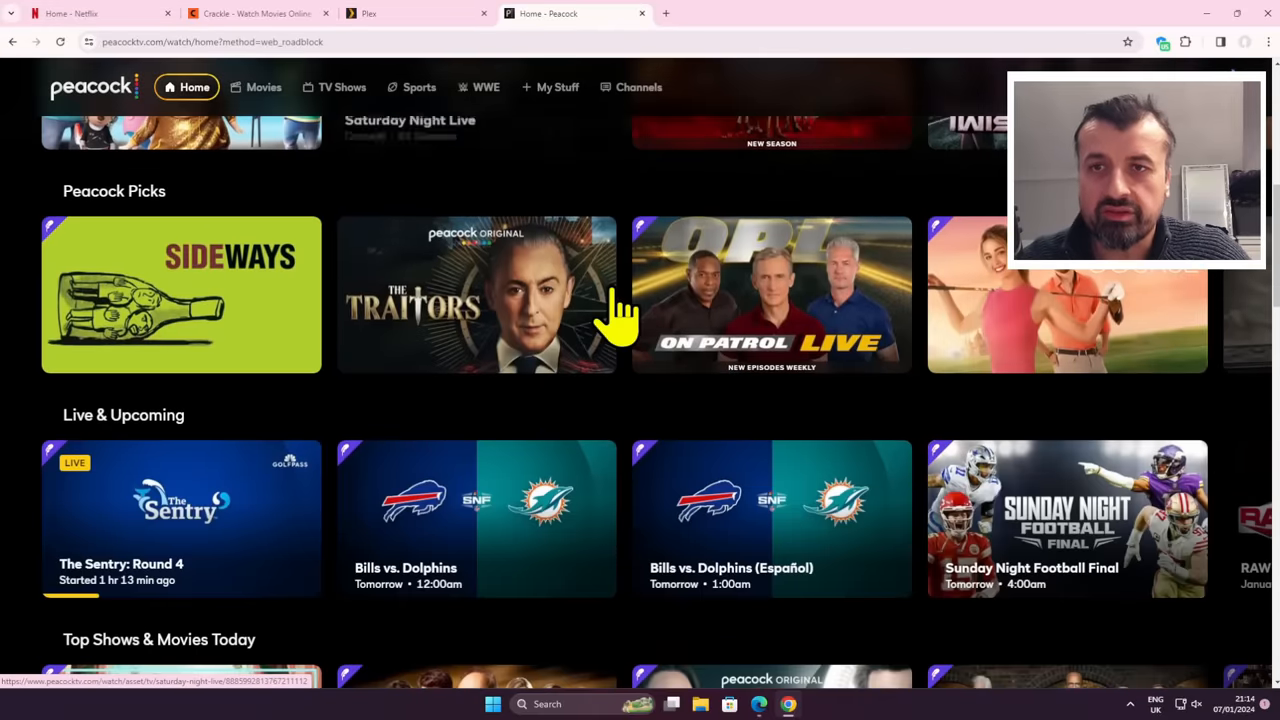
scroll("down", 3)
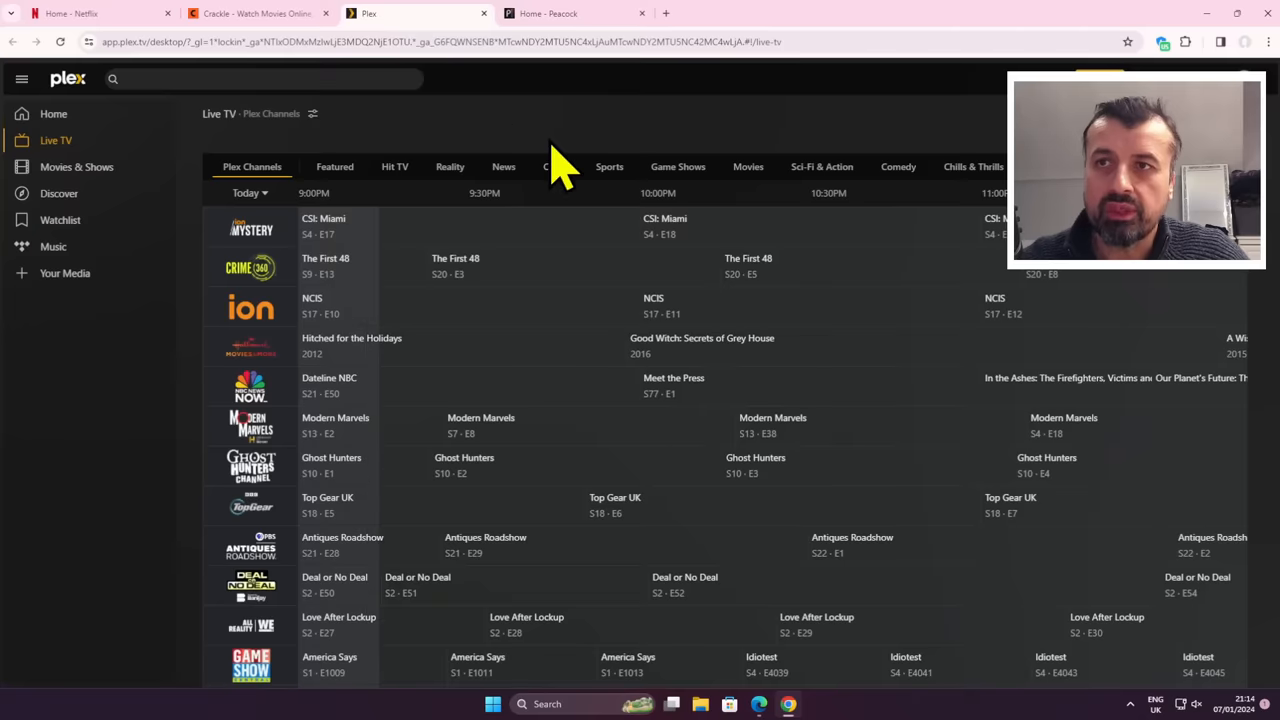
mouse_move(585, 210)
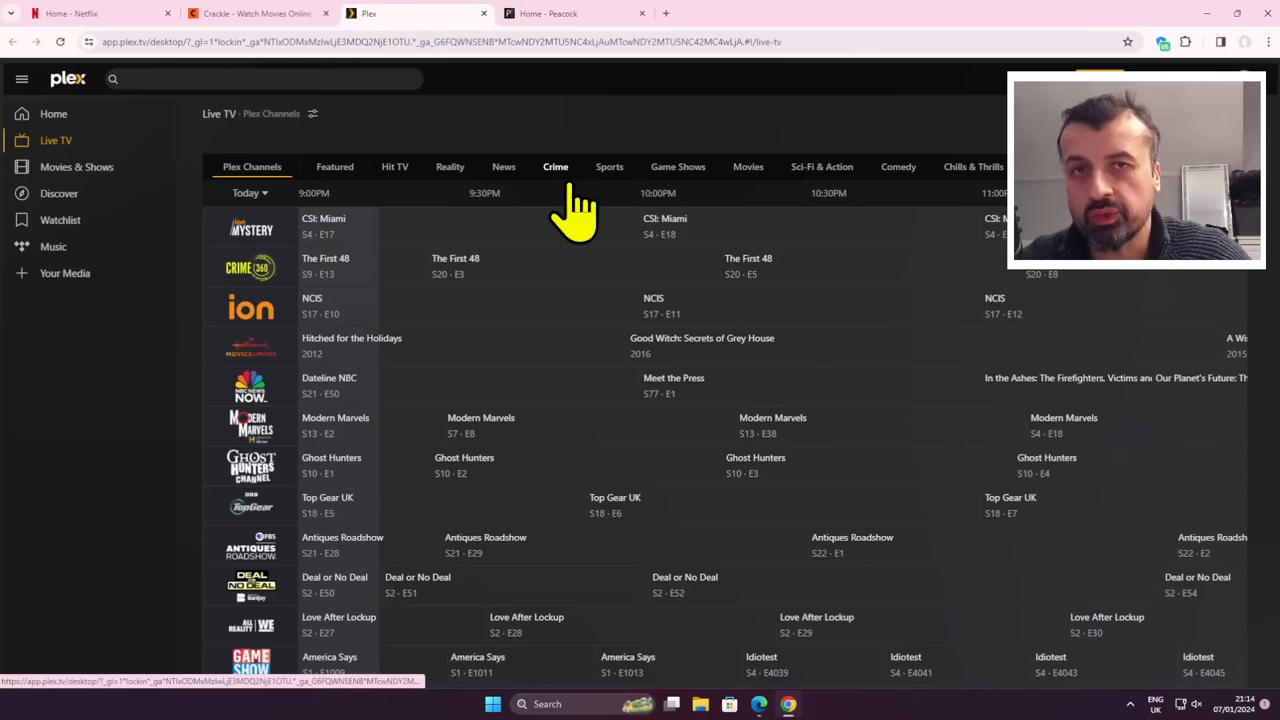
mouse_move(580, 215)
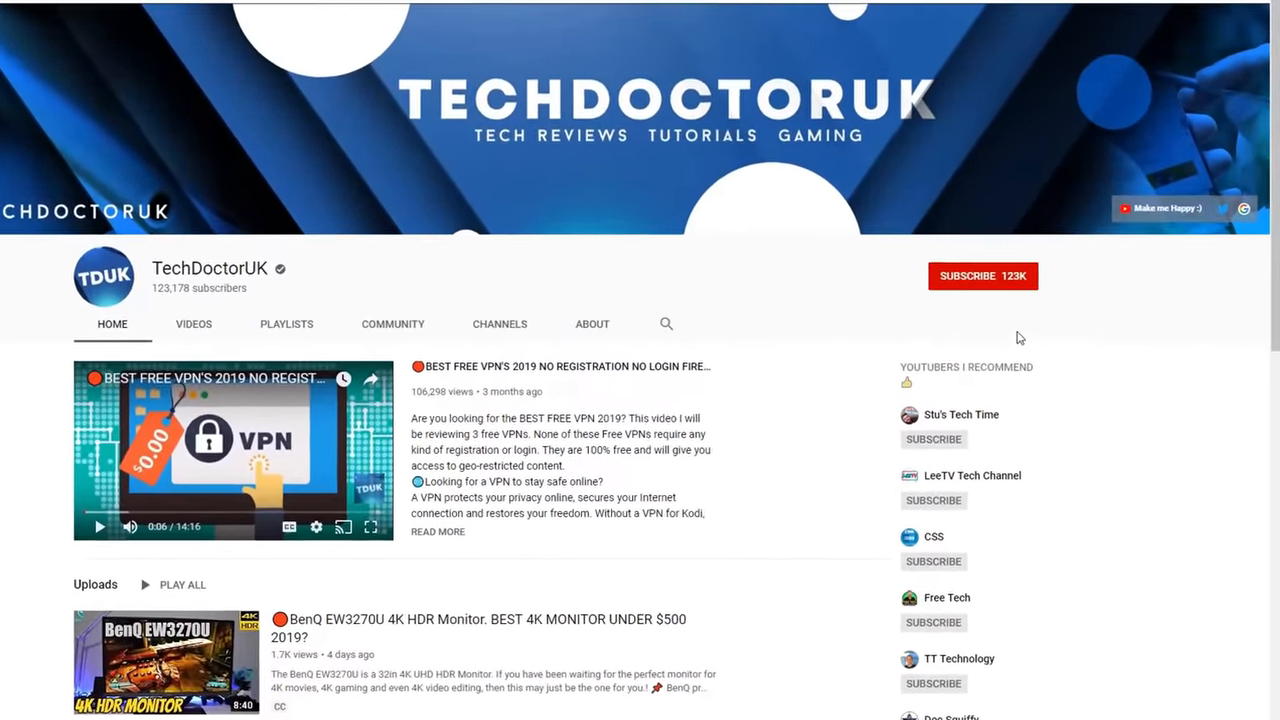
left_click(983, 276)
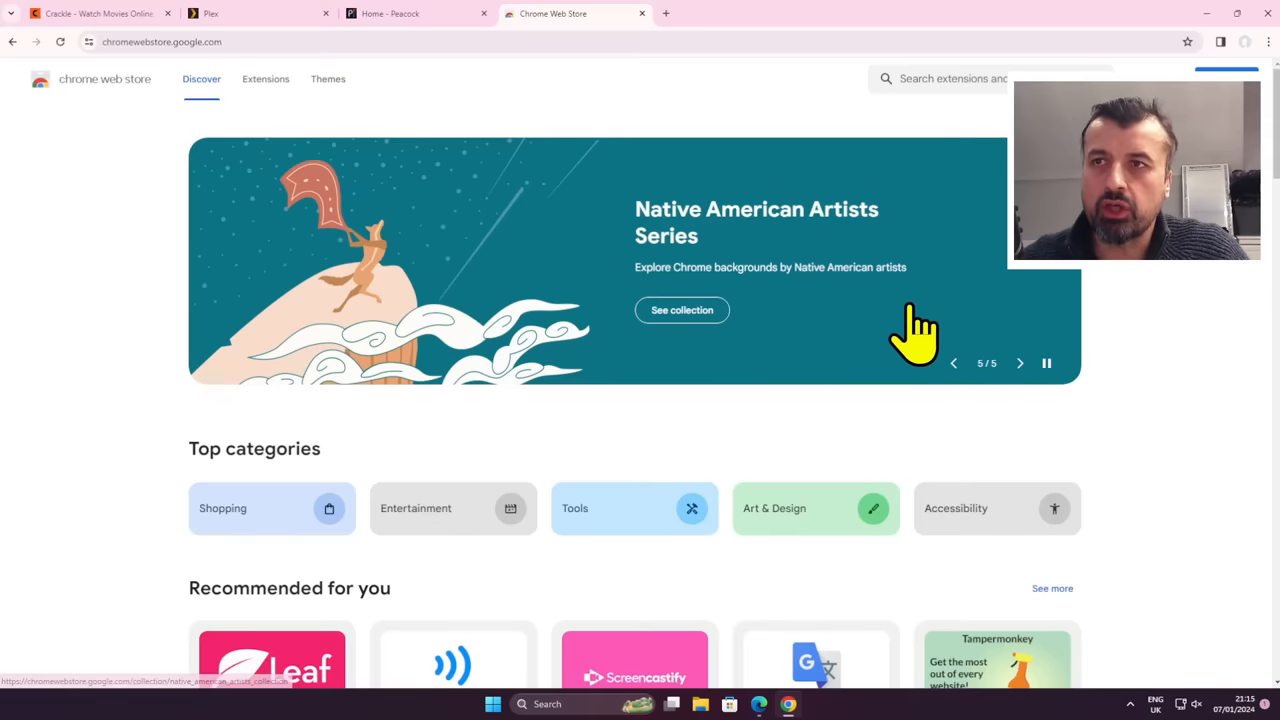
mouse_move(448, 300)
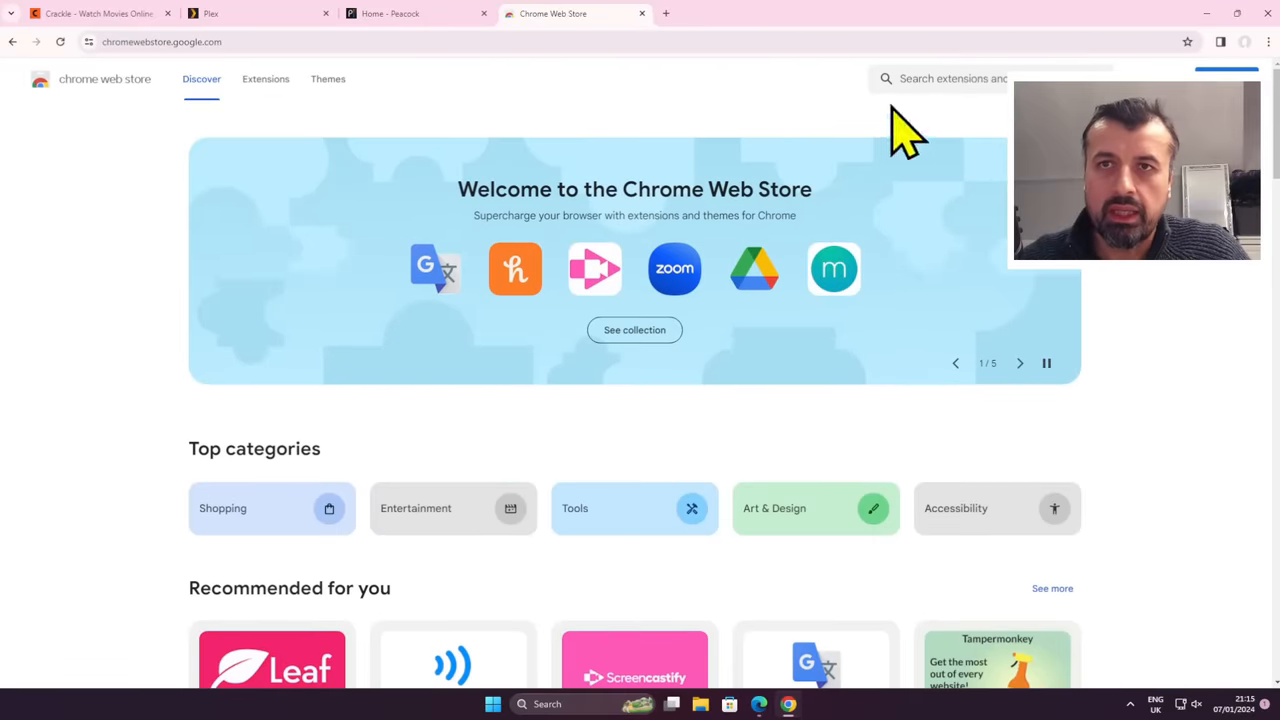
Search the Chrome Web Store for '1vpn' and open the 1VPN - Free VPN result
type("1")
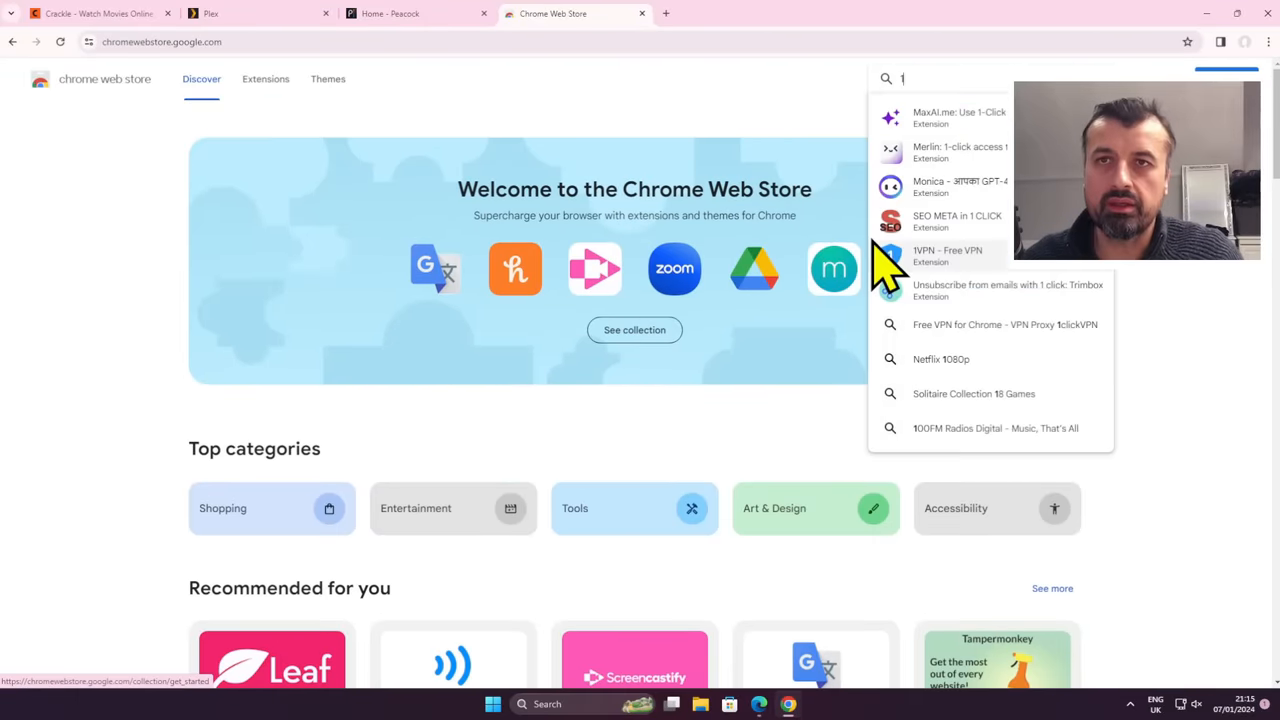
type("vpn")
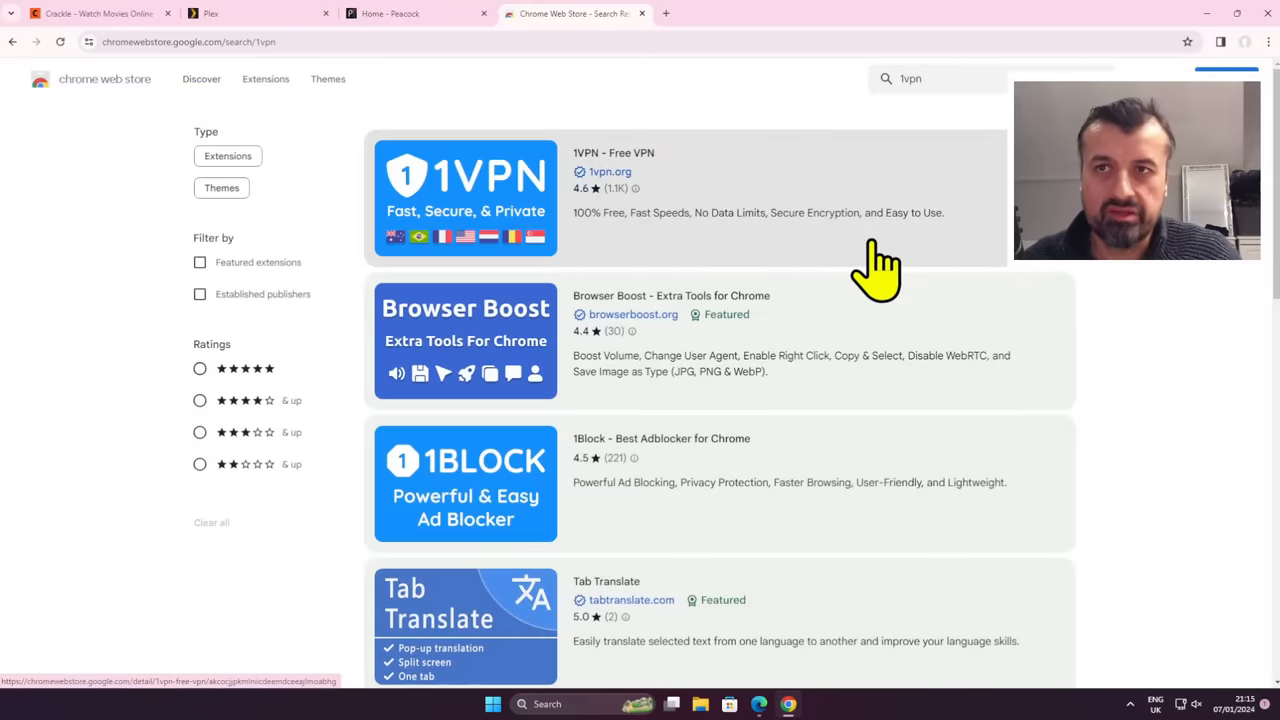
mouse_move(760, 200)
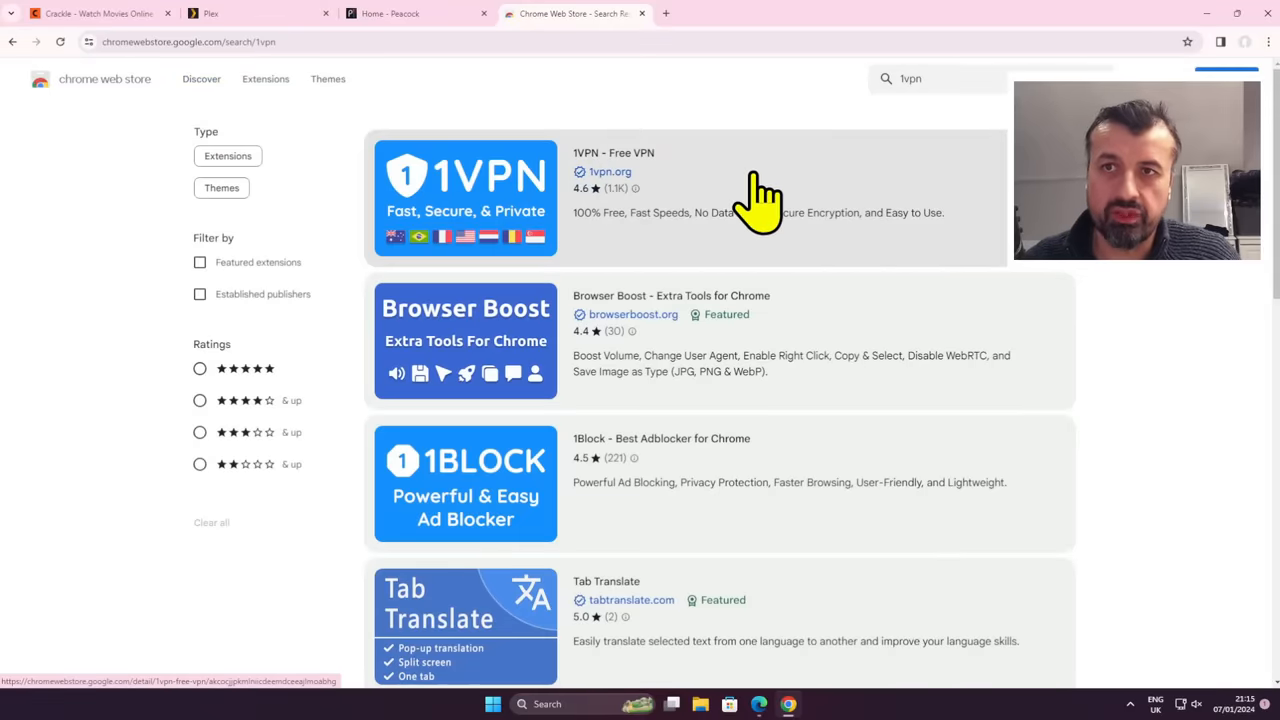
left_click(465, 197)
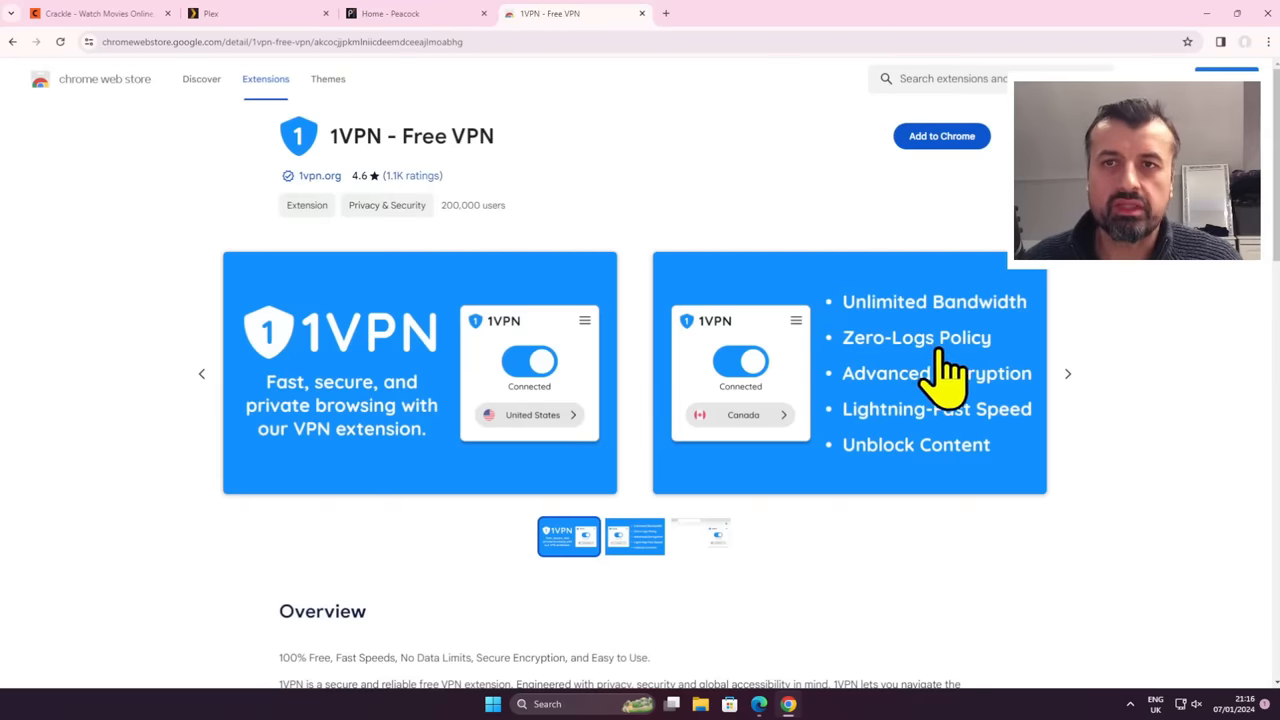
mouse_move(965, 360)
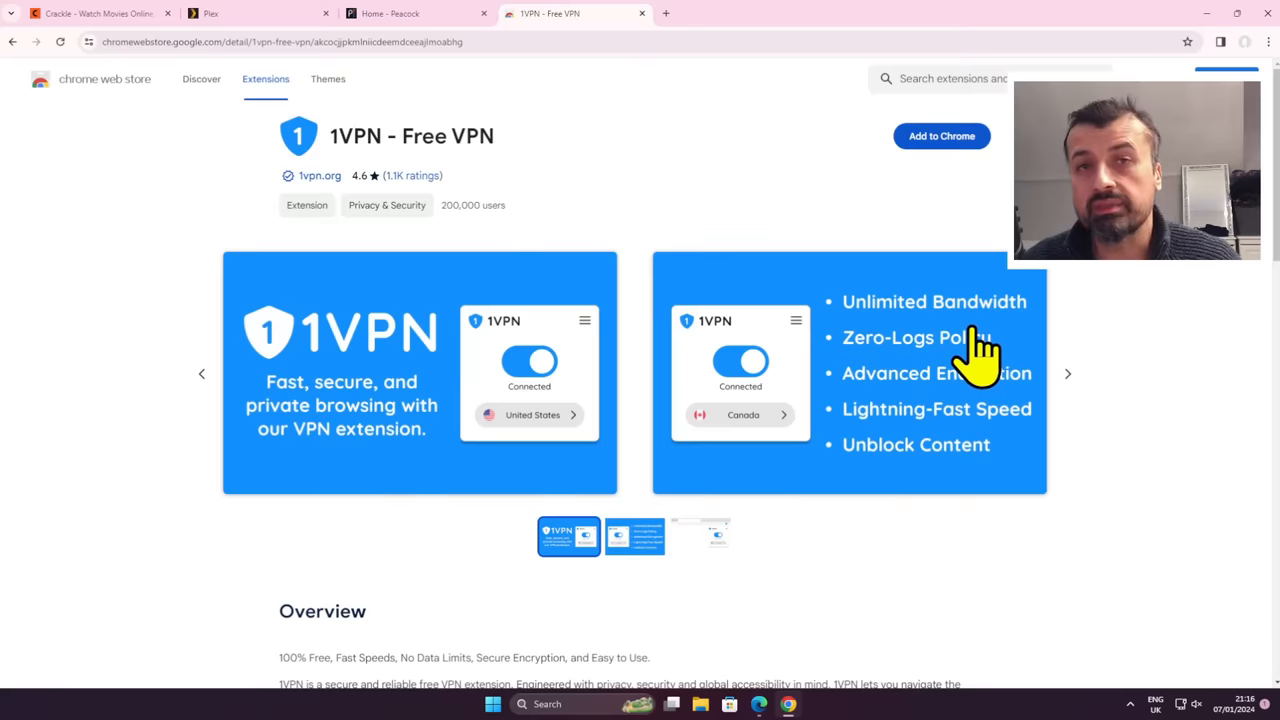
mouse_move(1013, 470)
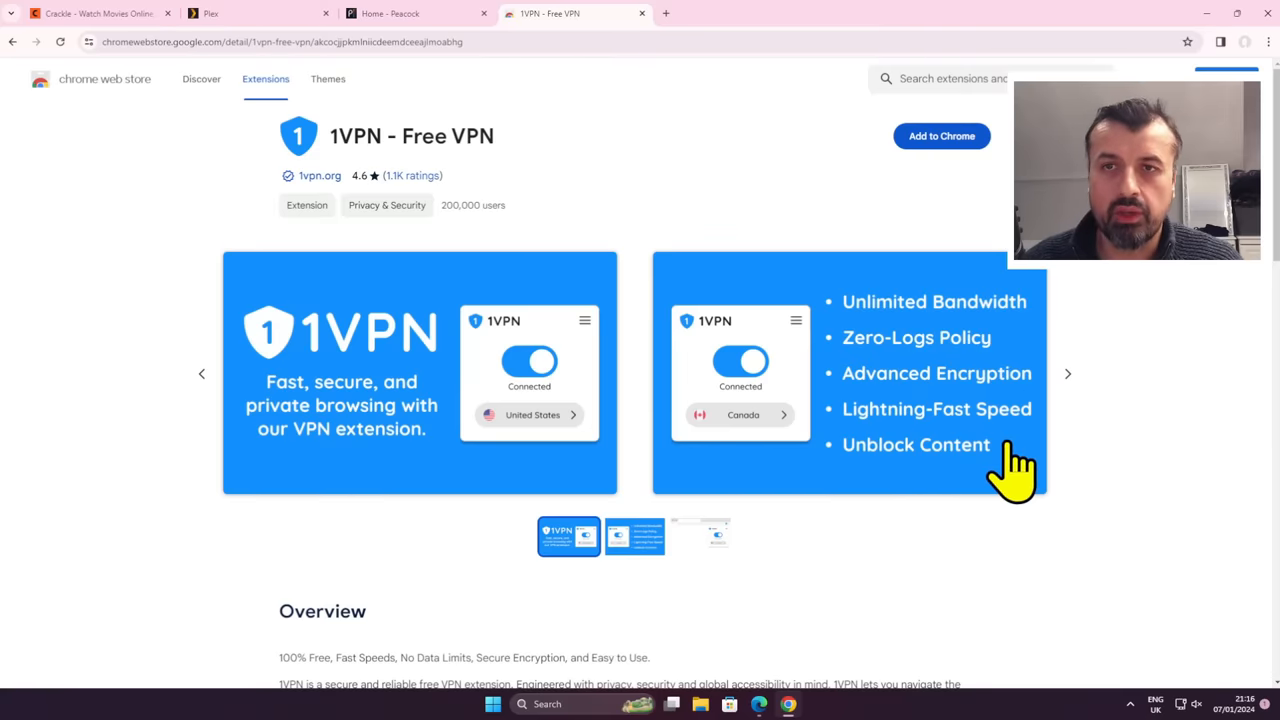
mouse_move(1010, 465)
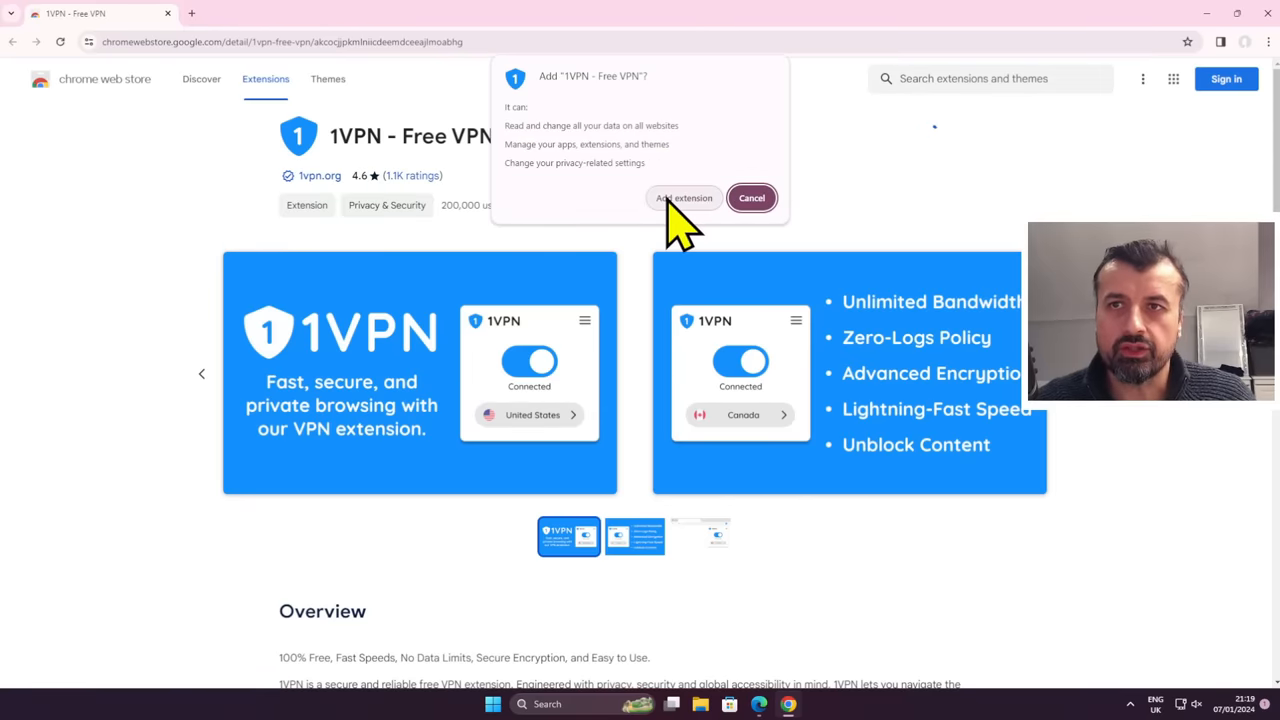
Add 1VPN - Free VPN to Chrome, close the 1Block tab, and pin 1VPN
left_click(684, 197)
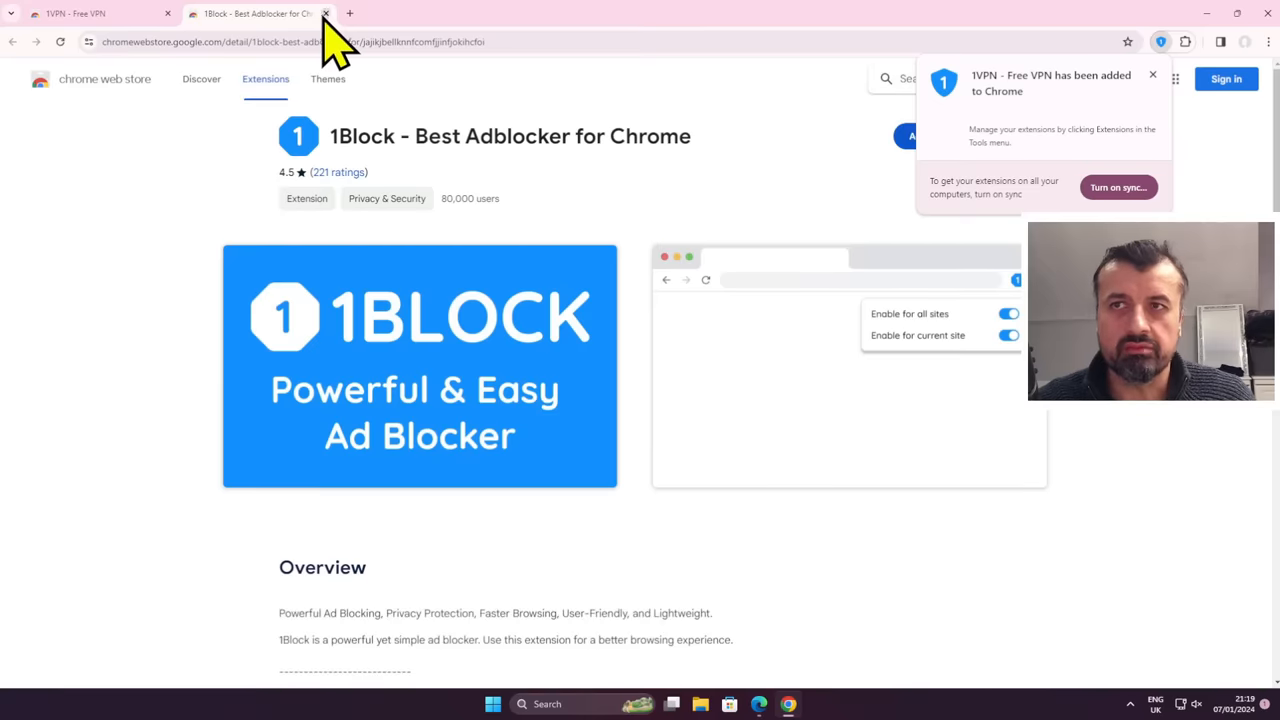
left_click(325, 13)
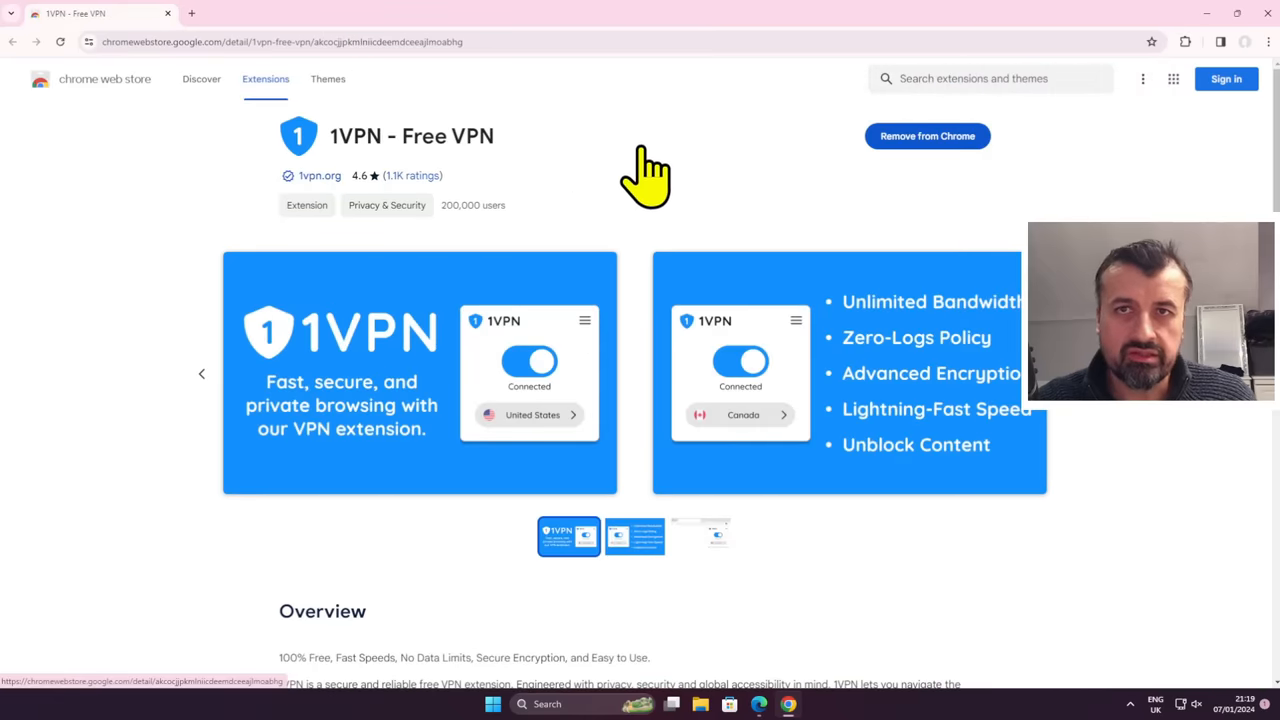
mouse_move(648, 195)
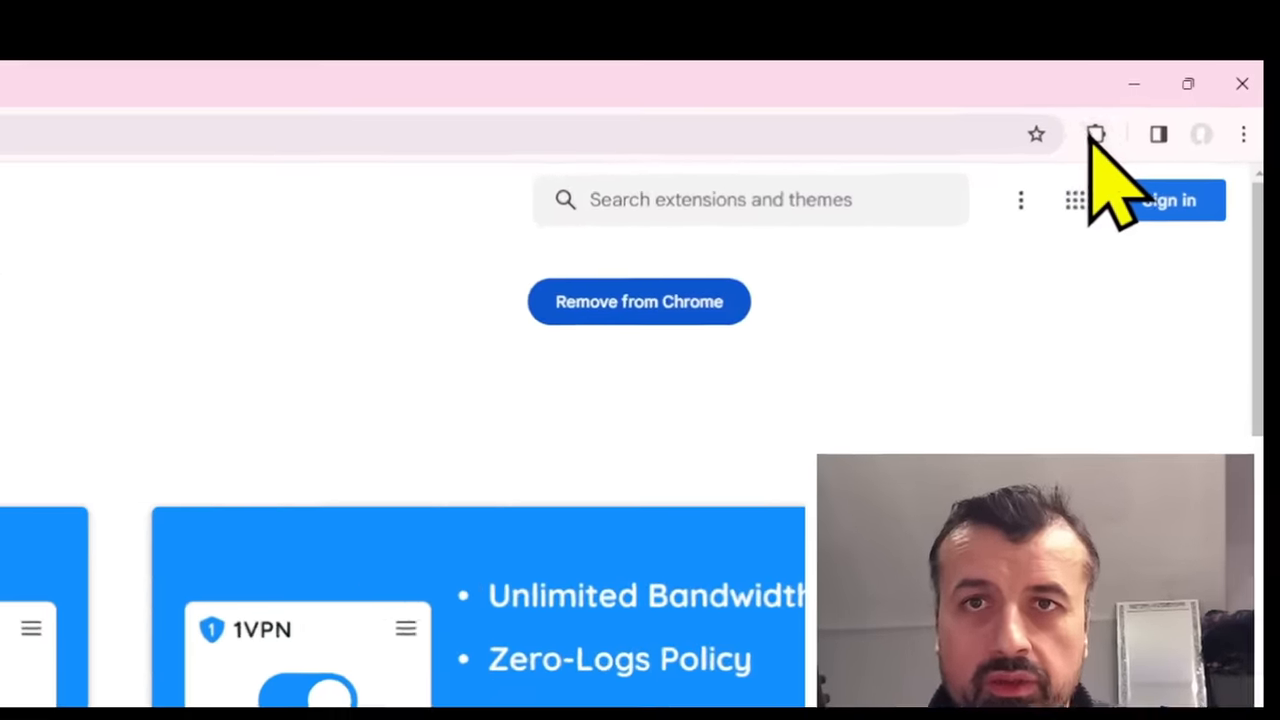
left_click(1096, 133)
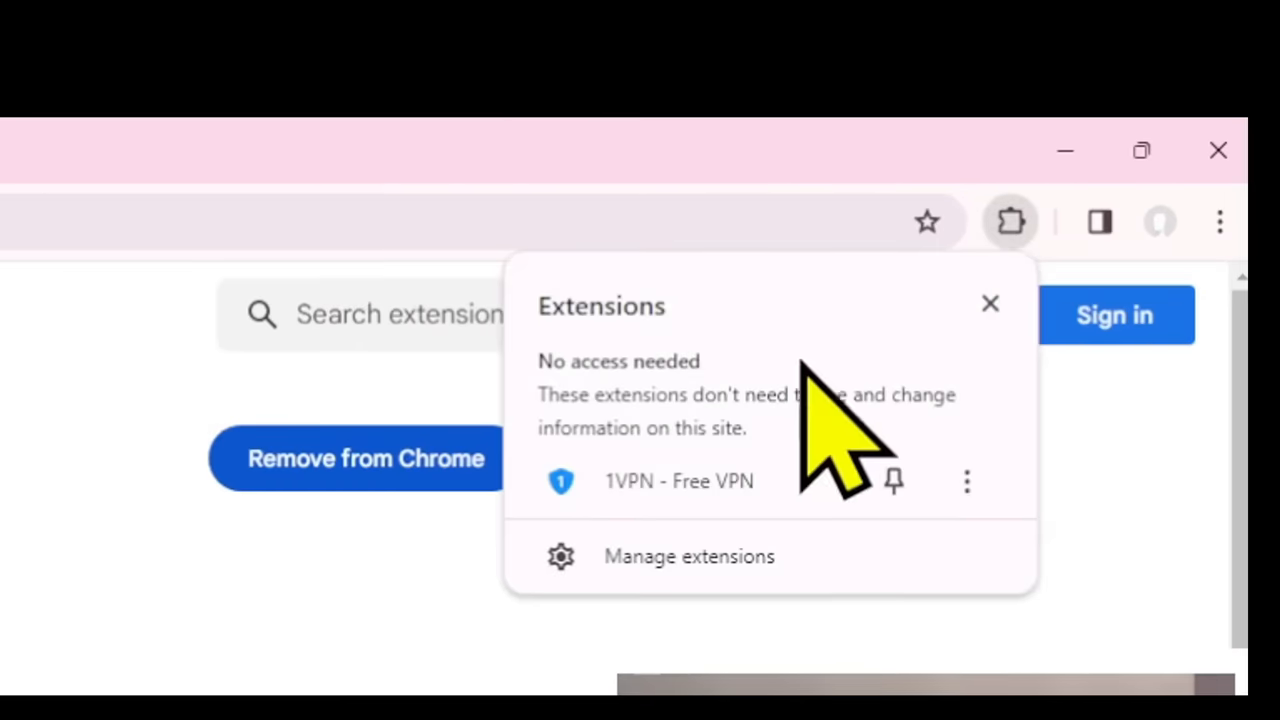
left_click(893, 481)
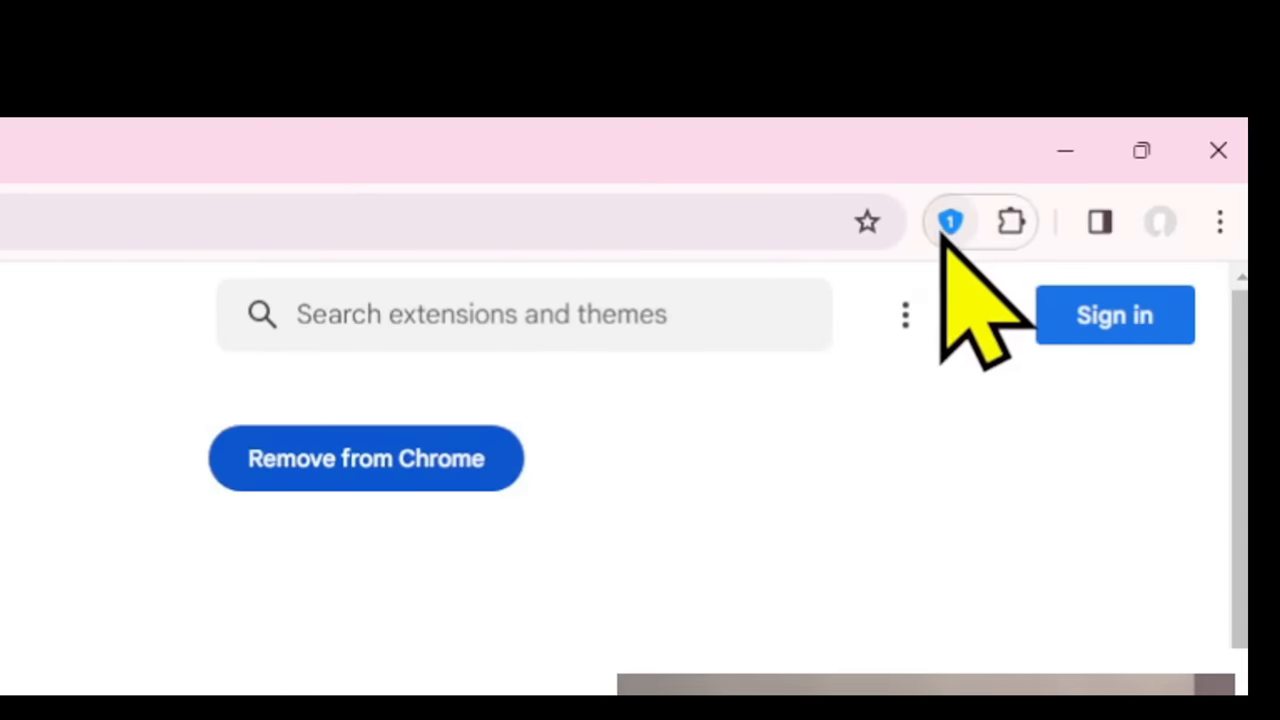
left_click(1142, 150)
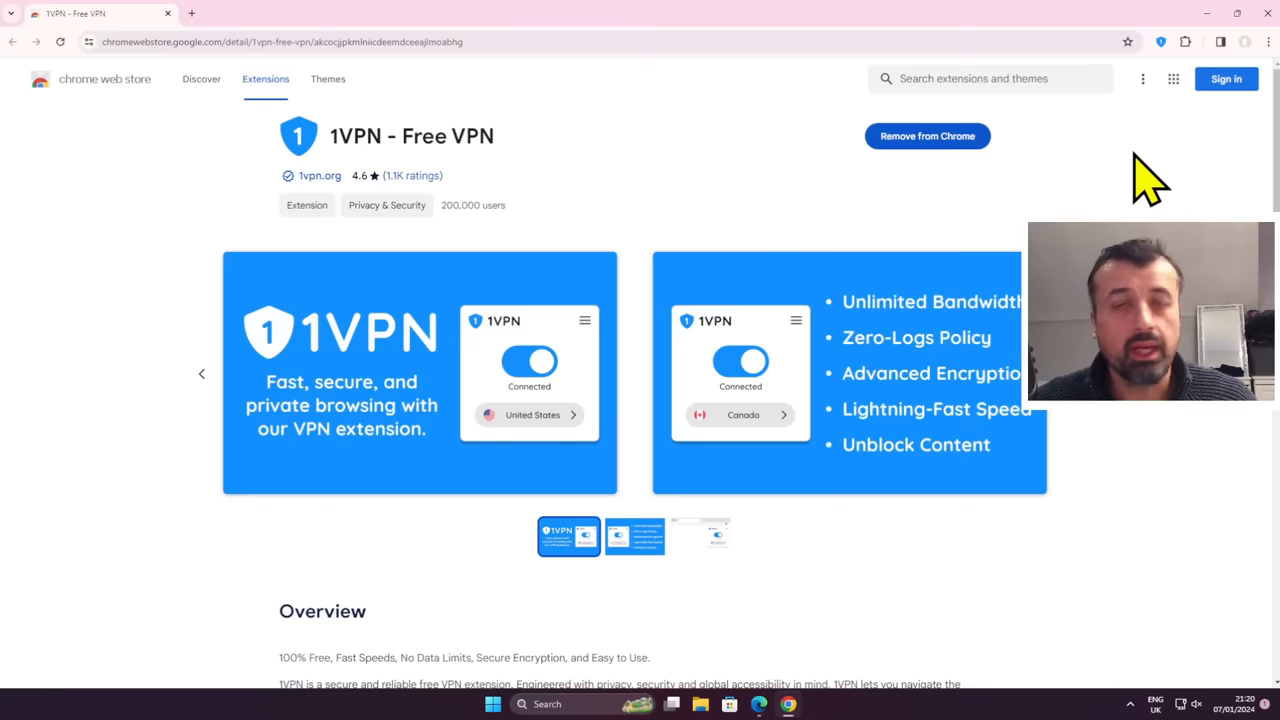
mouse_move(895, 390)
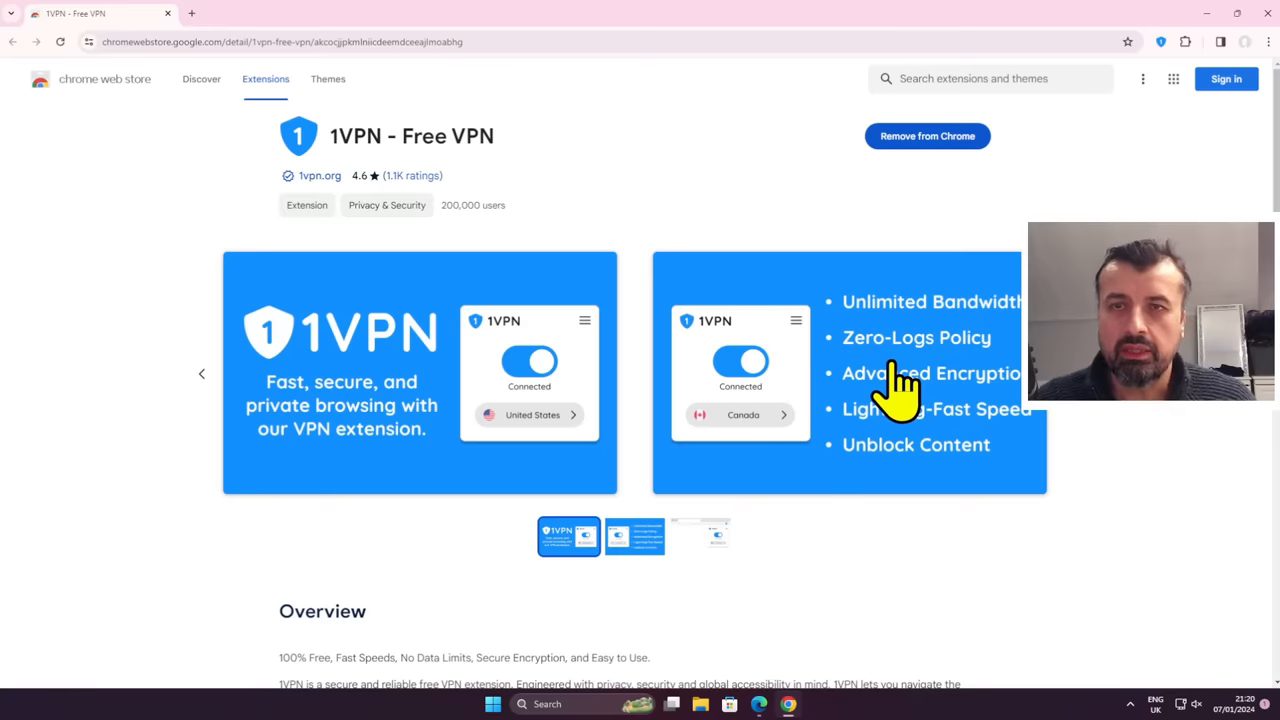
mouse_move(340, 85)
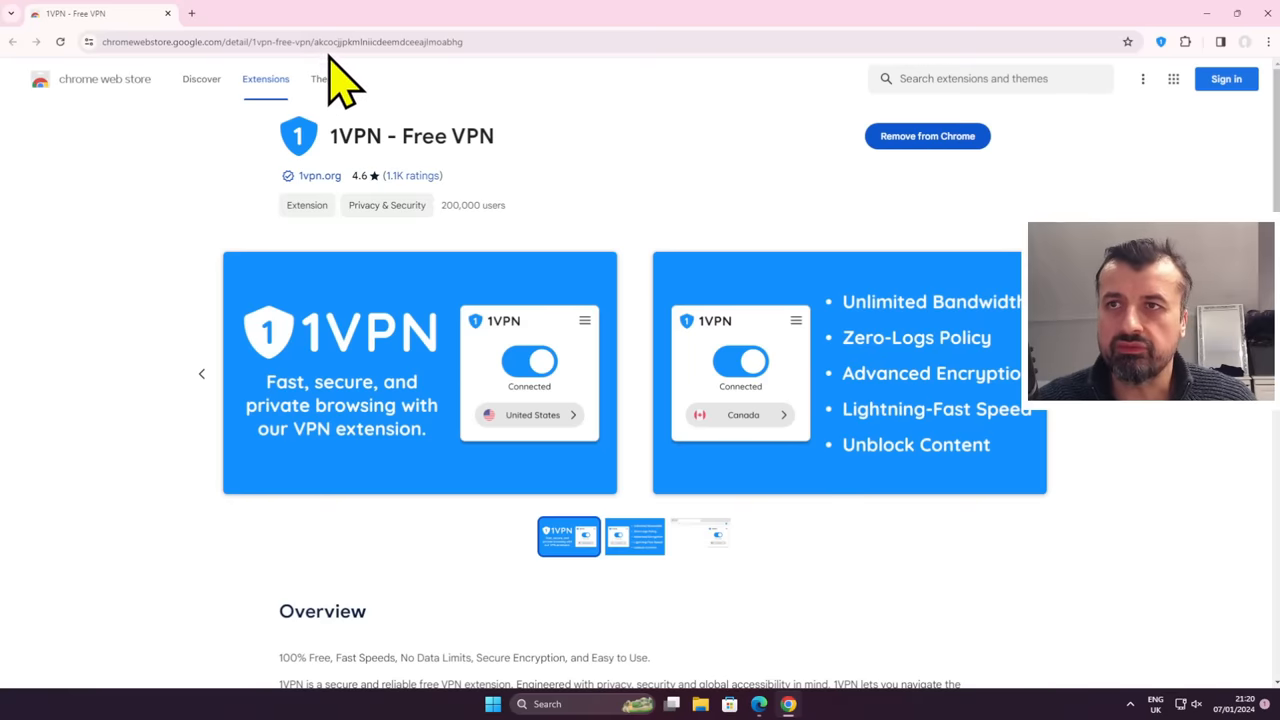
Load tubitv.com and see the 'We're Sorry' not-available-in-region notice
left_click(300, 41)
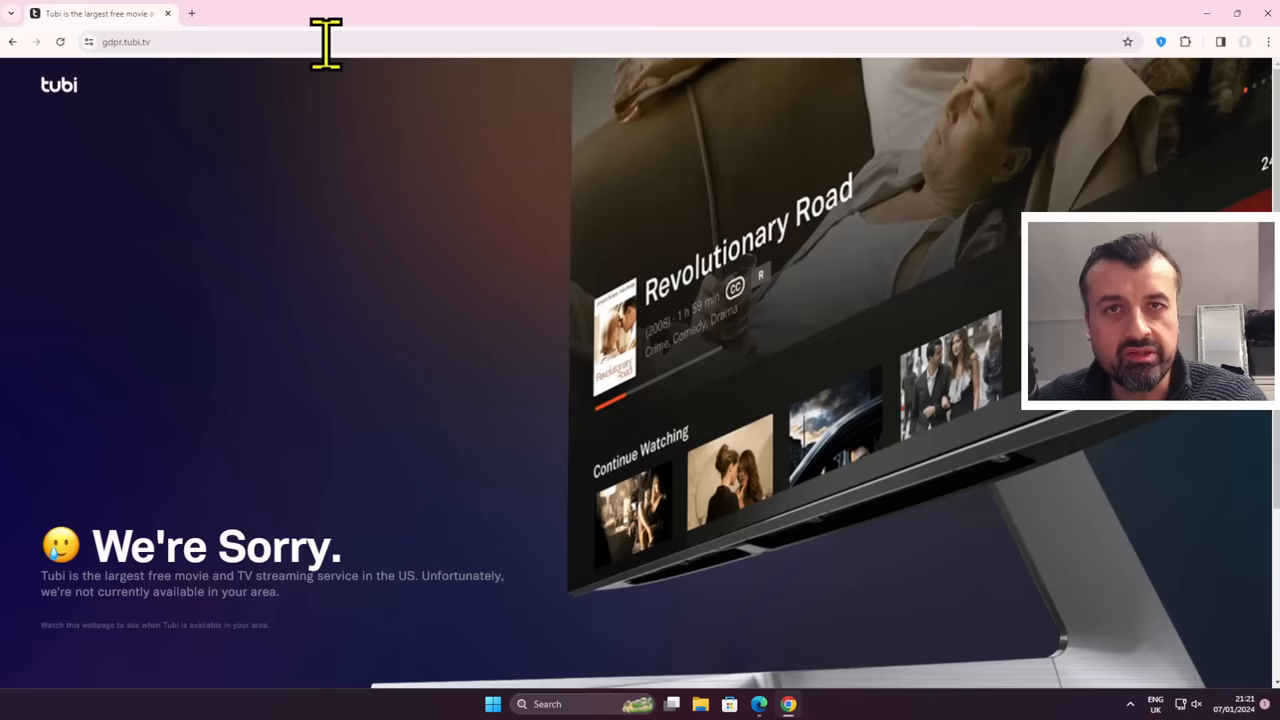
mouse_move(410, 195)
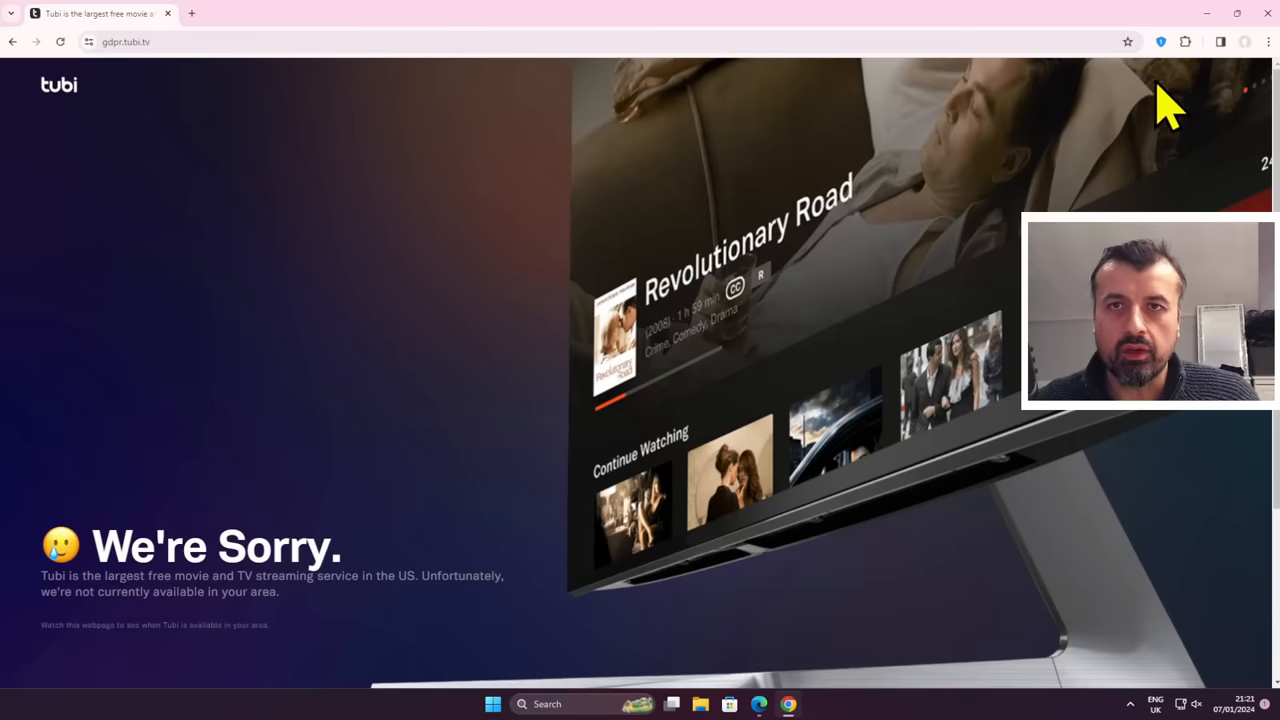
left_click(1159, 42)
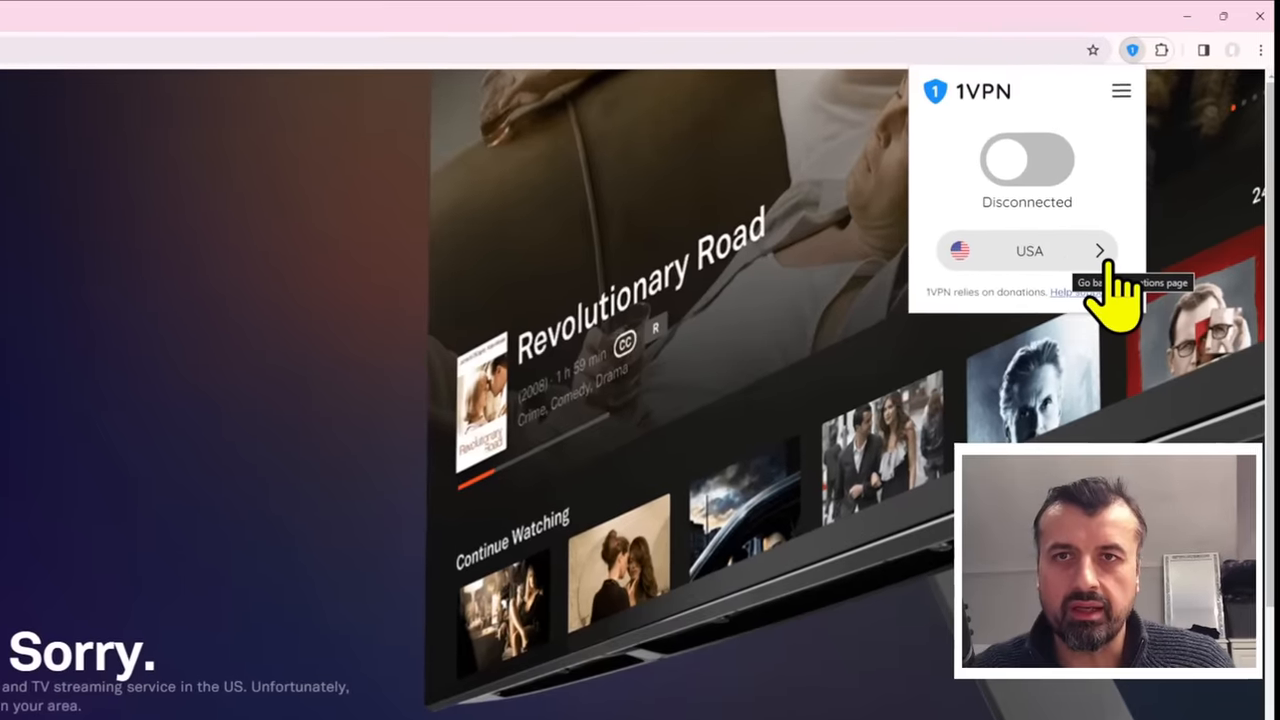
left_click(1027, 251)
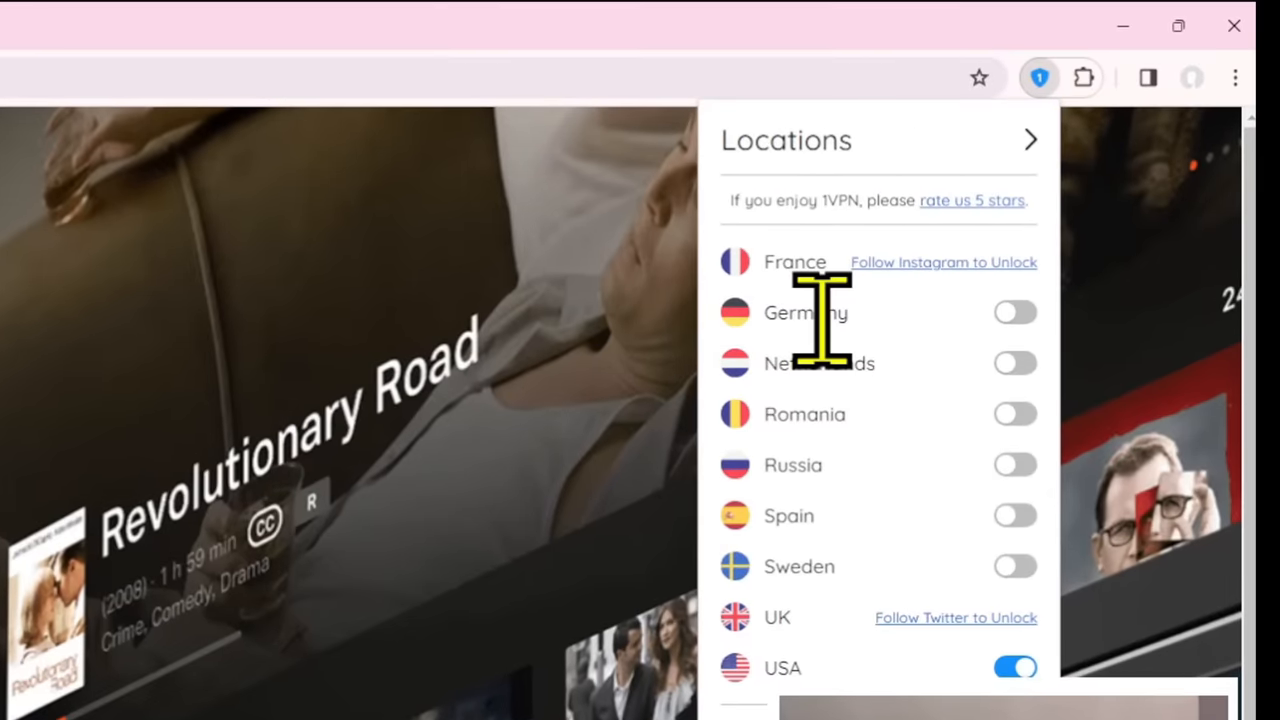
mouse_move(885, 495)
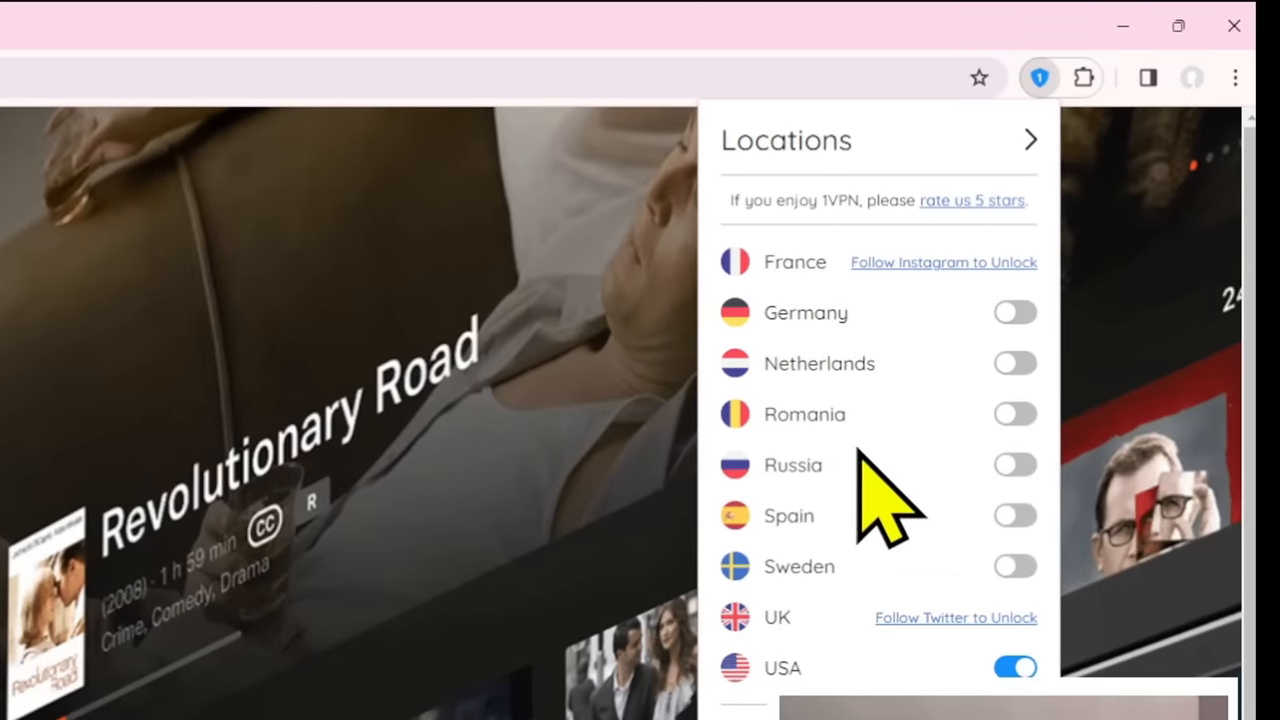
mouse_move(850, 600)
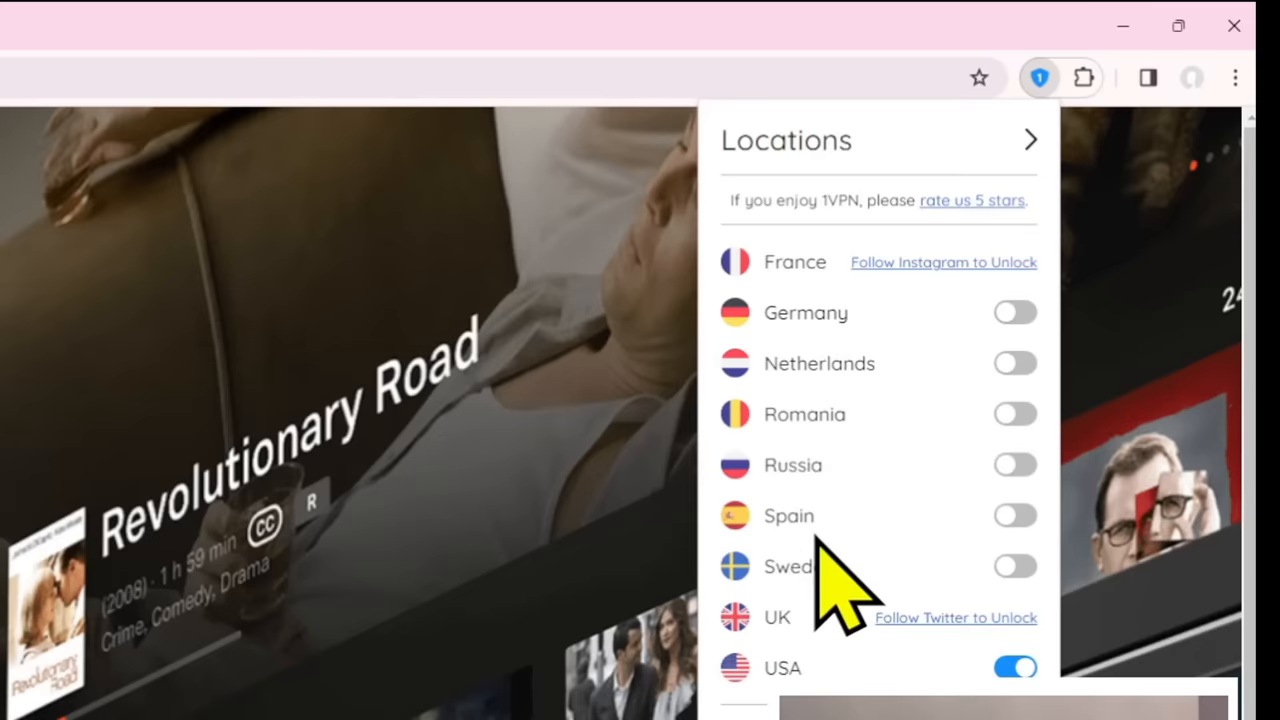
mouse_move(880, 210)
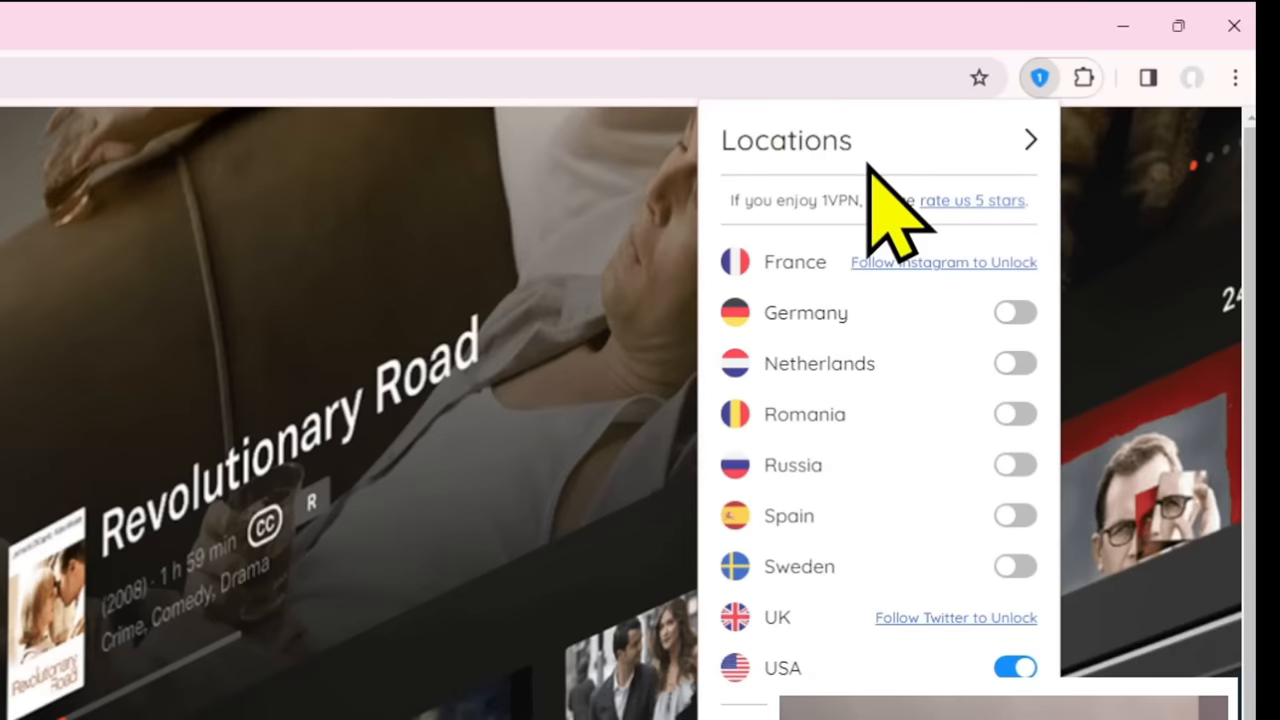
left_click(1040, 78)
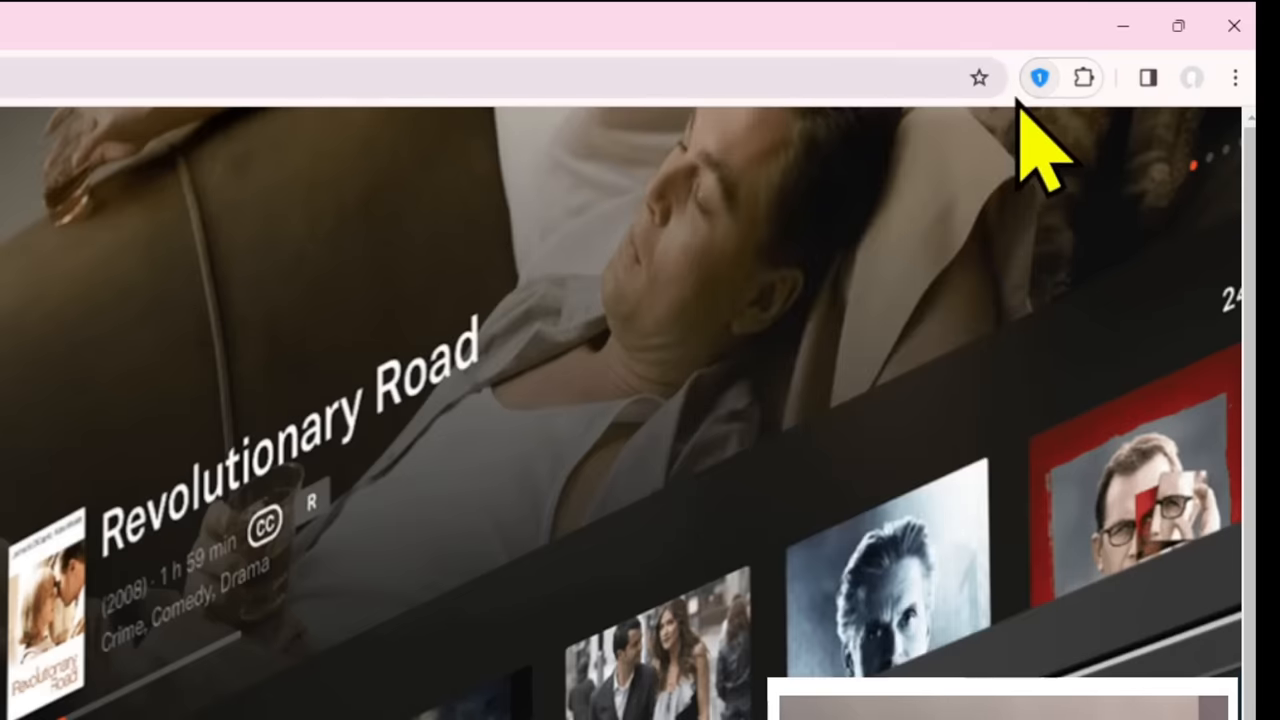
Open the 1VPN panel and turn the connection on with USA selected
left_click(1039, 78)
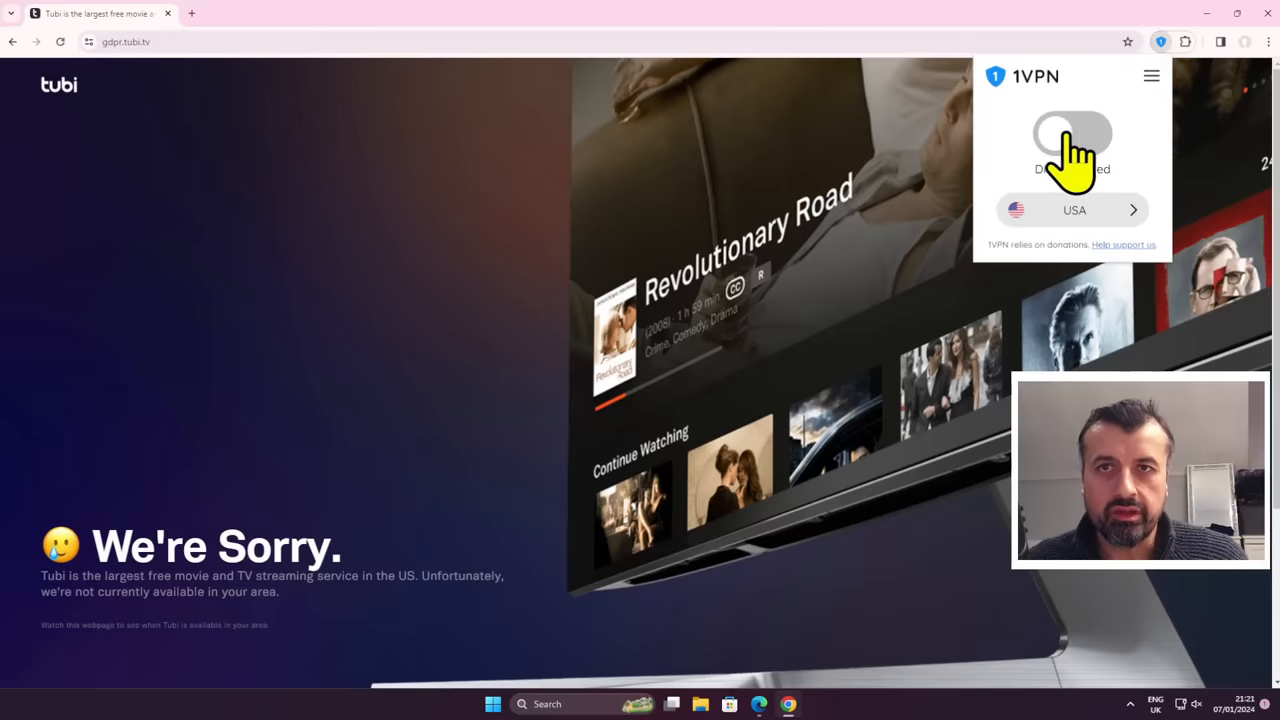
left_click(1072, 133)
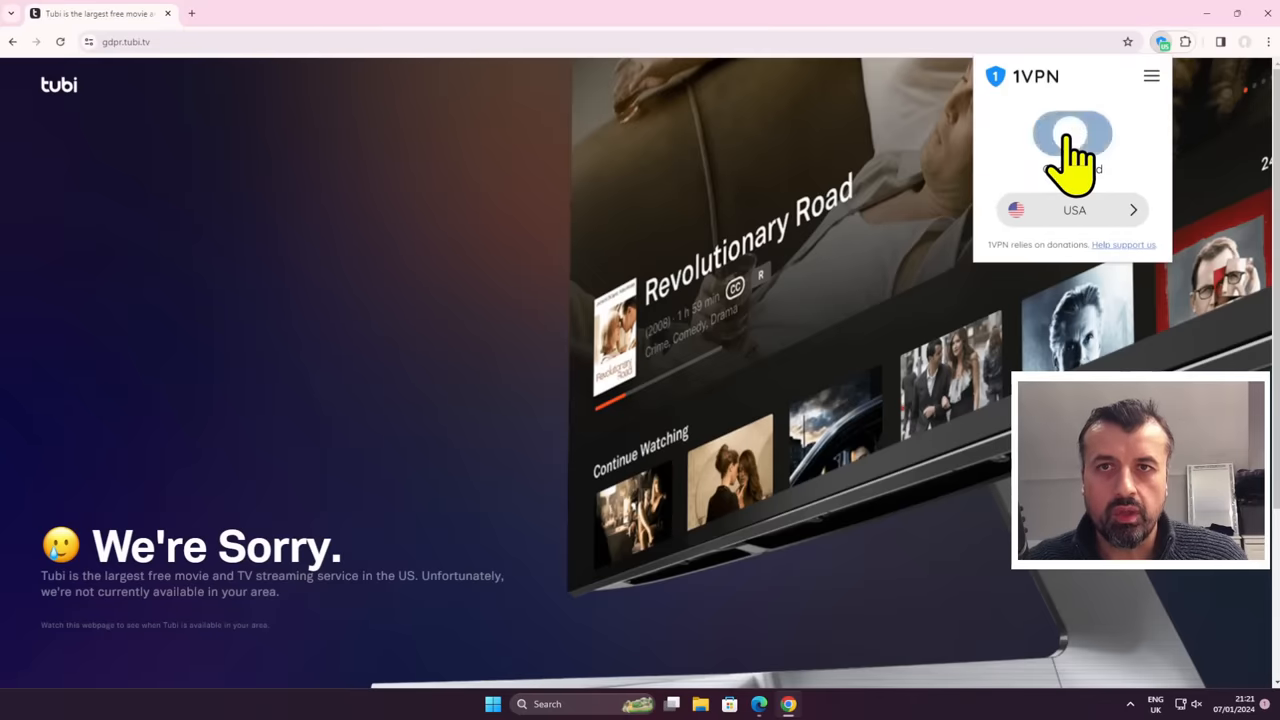
left_click(1072, 133)
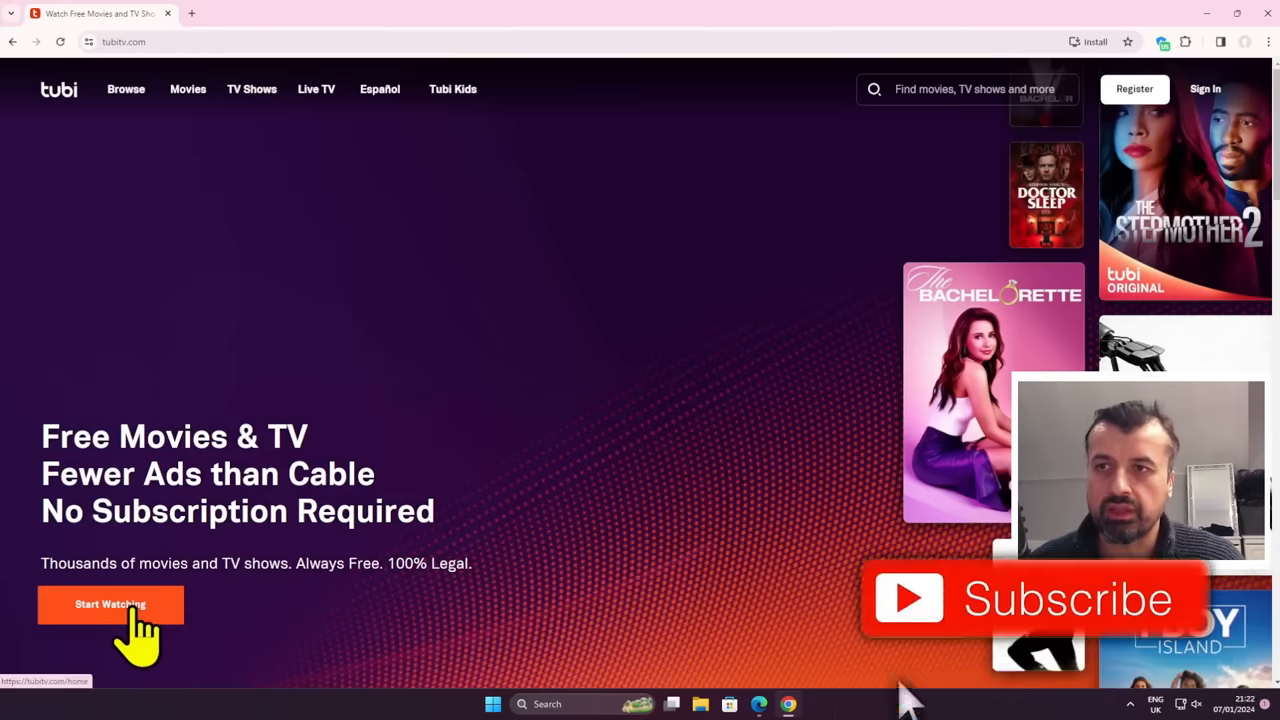
Start watching on Tubi, browse the Movies recommended titles, and enter crackletv.com
left_click(110, 604)
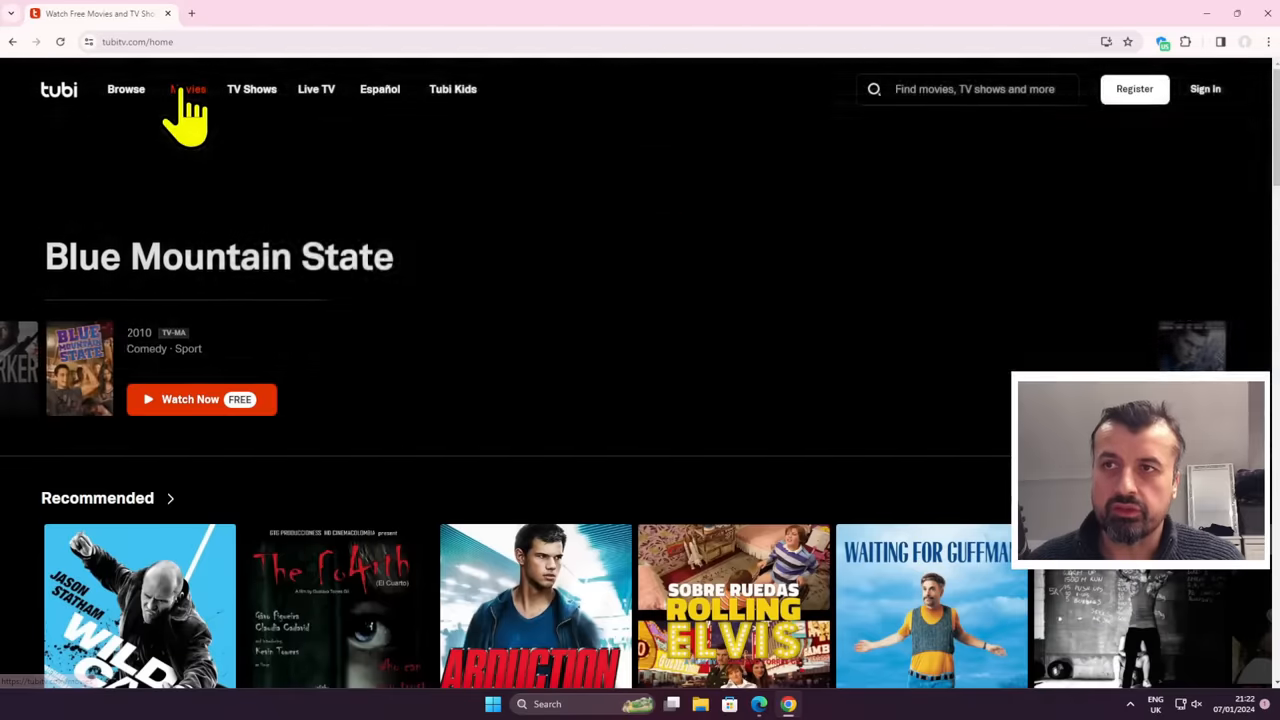
left_click(188, 89)
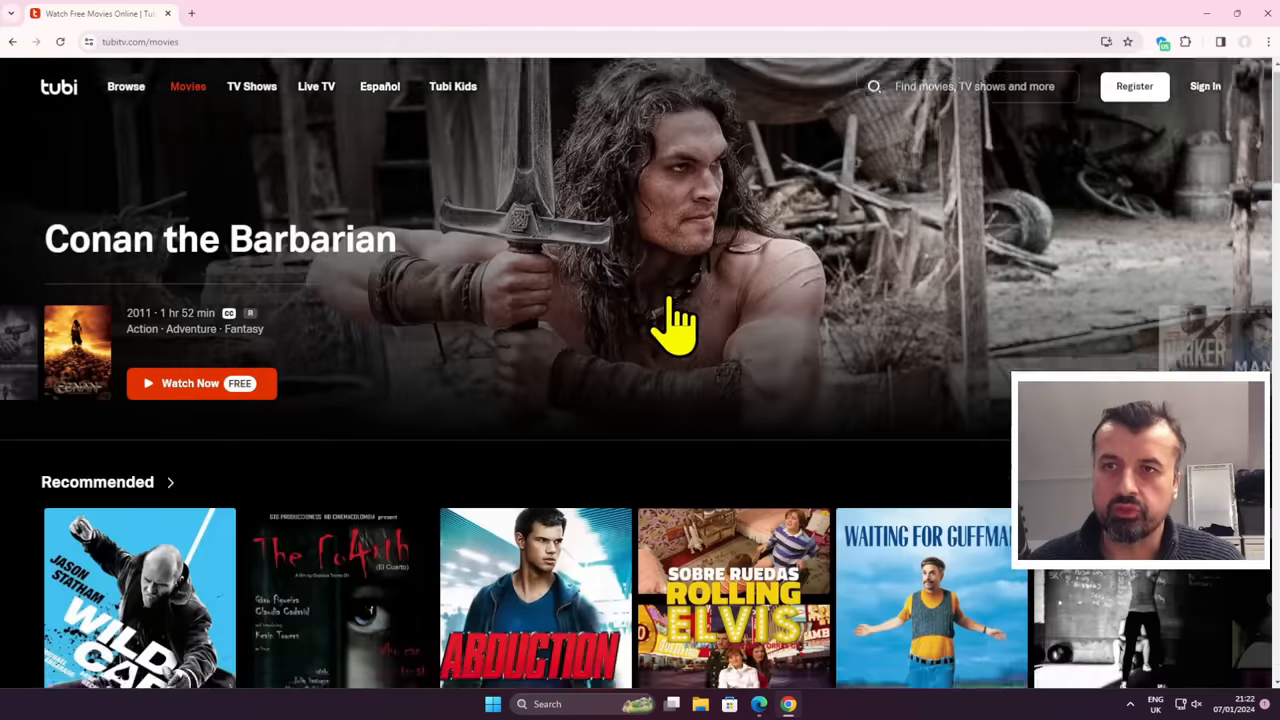
scroll("down", 3)
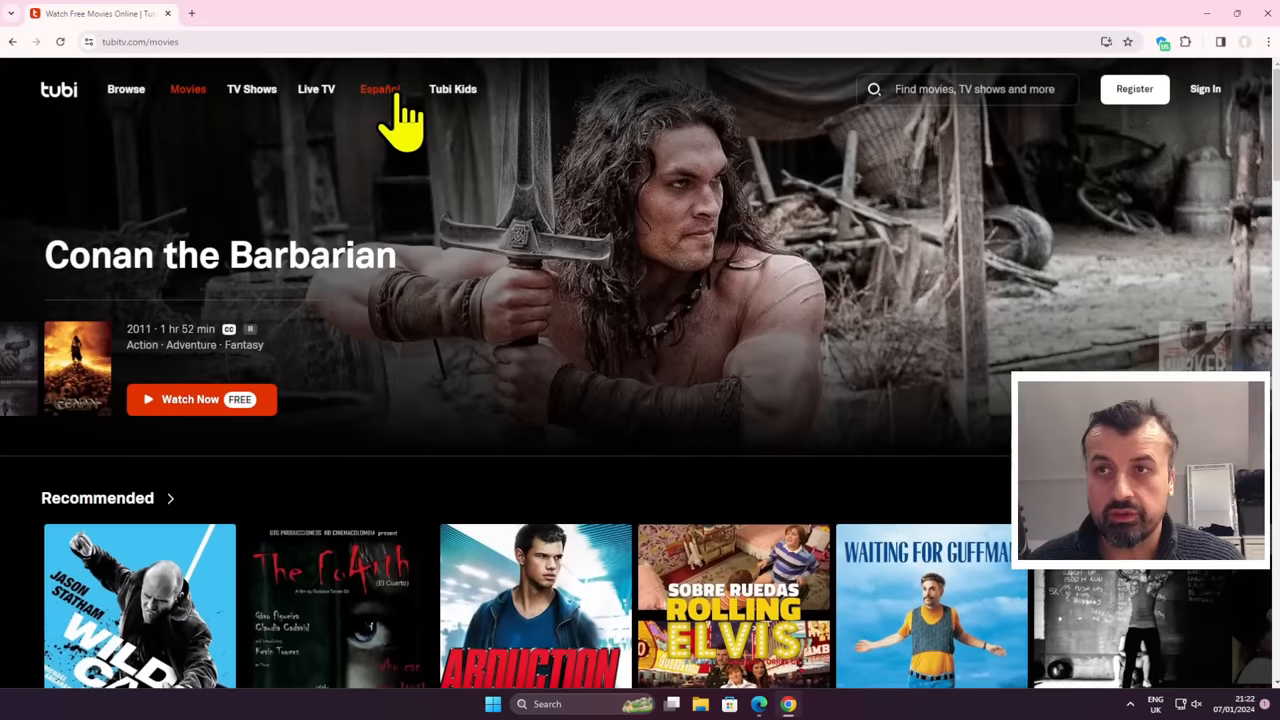
scroll("down", 3)
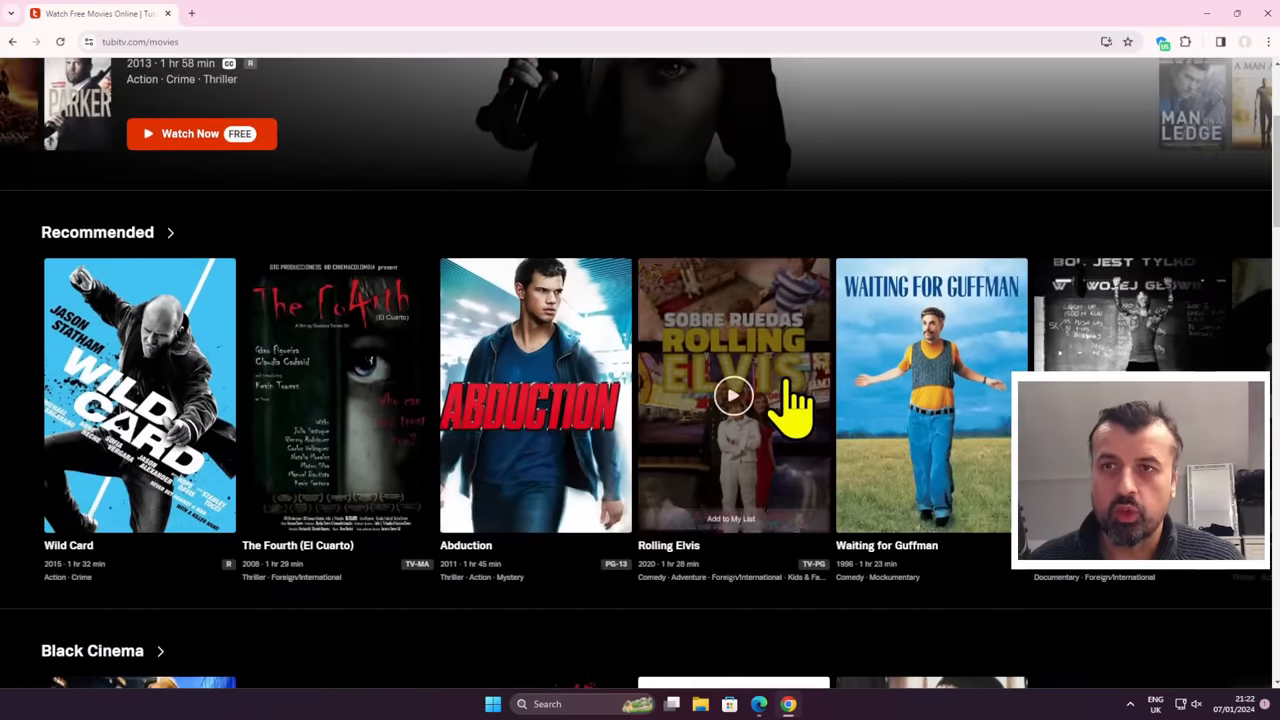
scroll("down", 3)
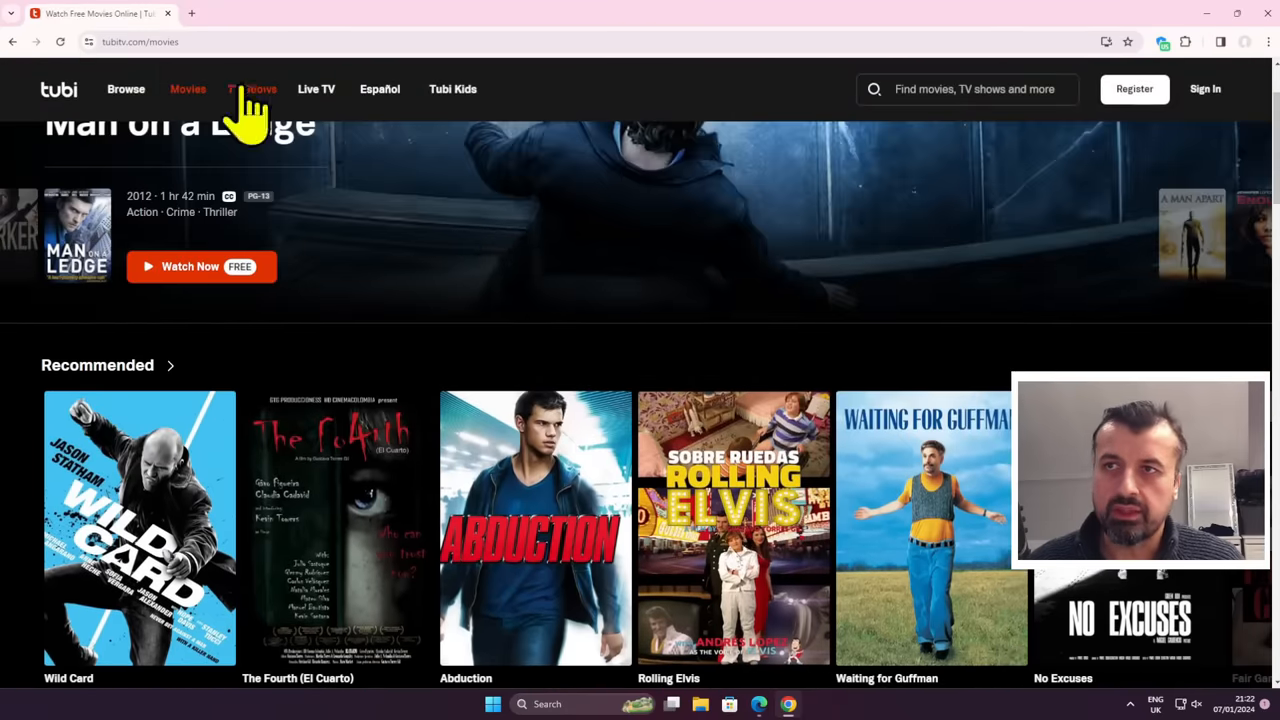
type("crackletv.com")
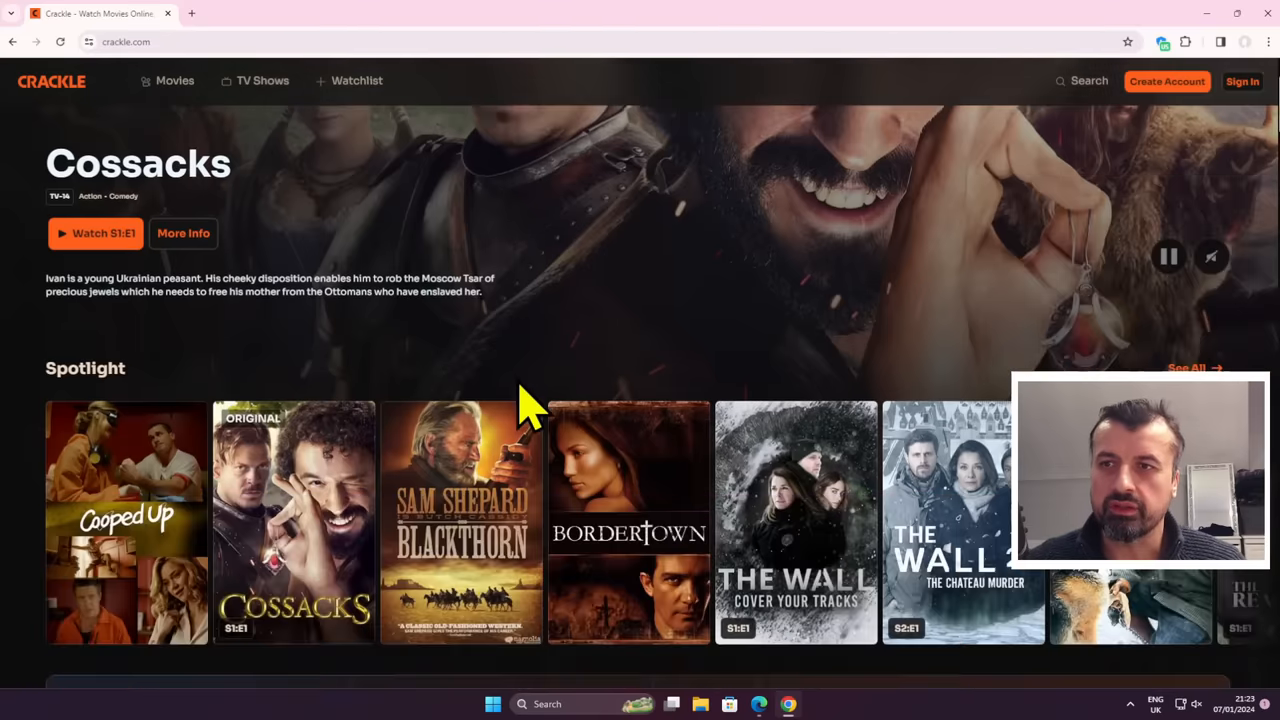
Scroll Crackle's home page past the account promo and New Year row
scroll("down", 3)
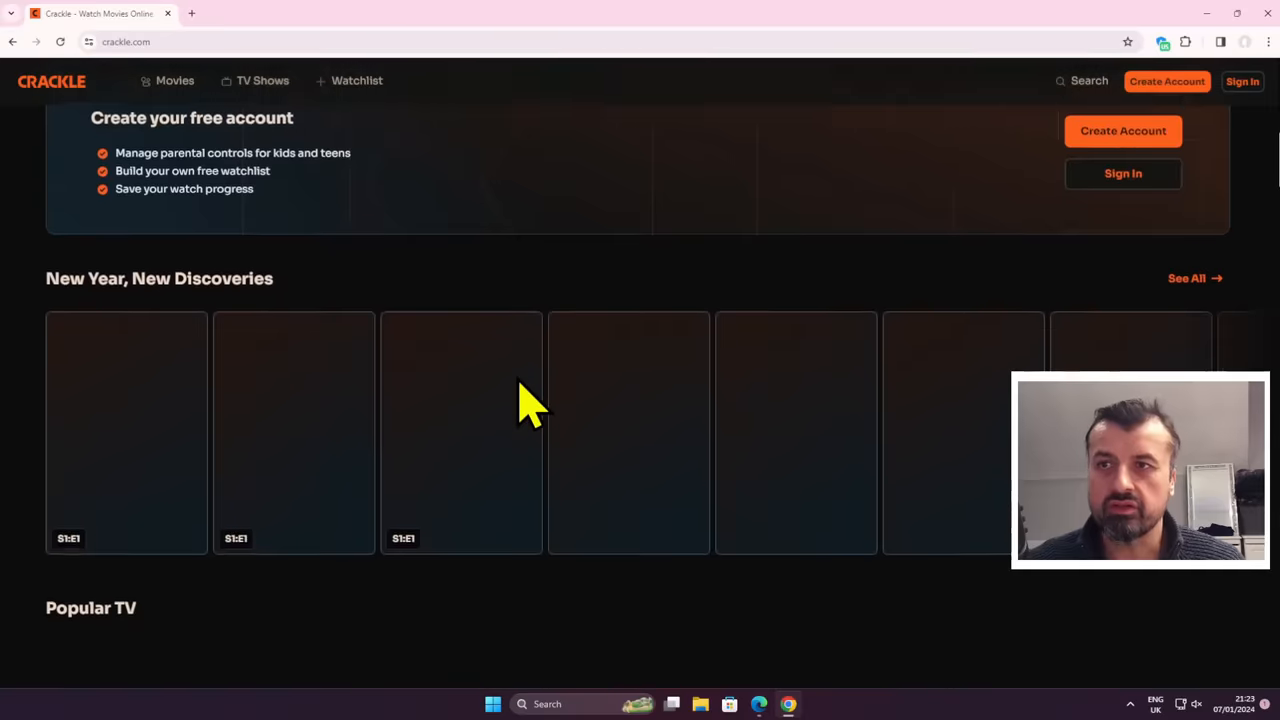
scroll("down", 3)
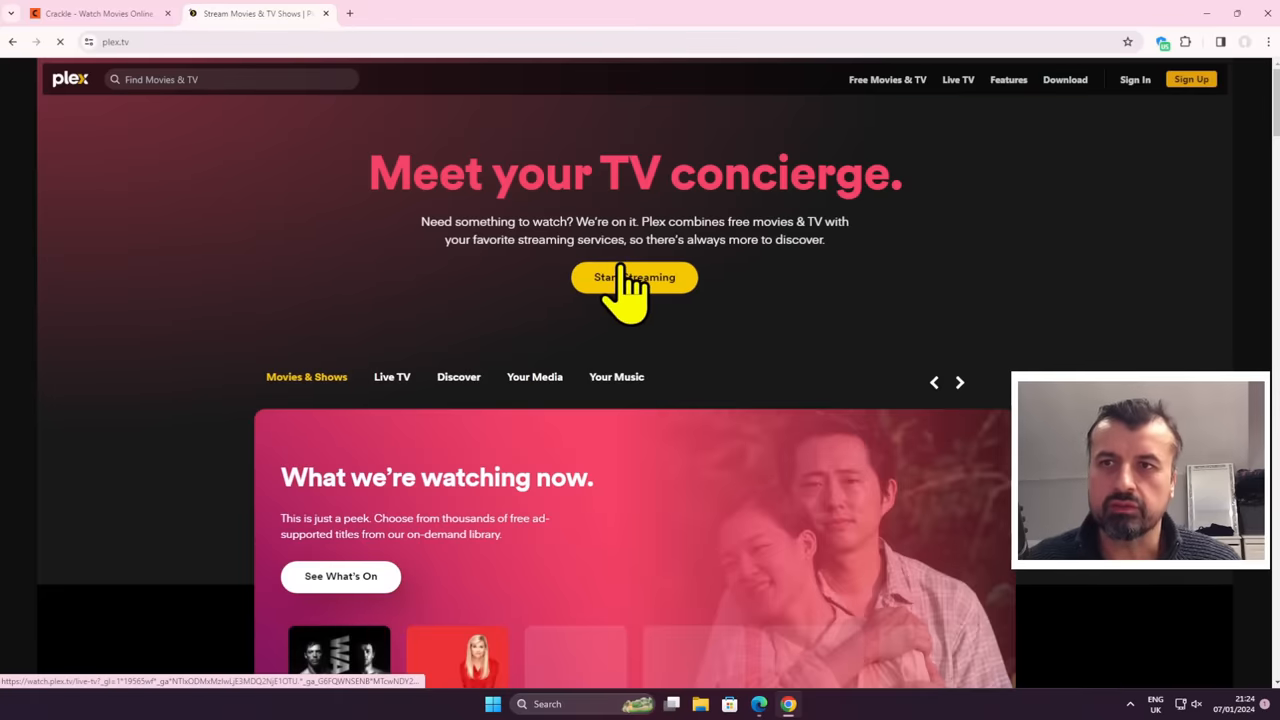
Open Plex's free Live TV channel grid, then show Crackle's Movies genre menu
left_click(634, 277)
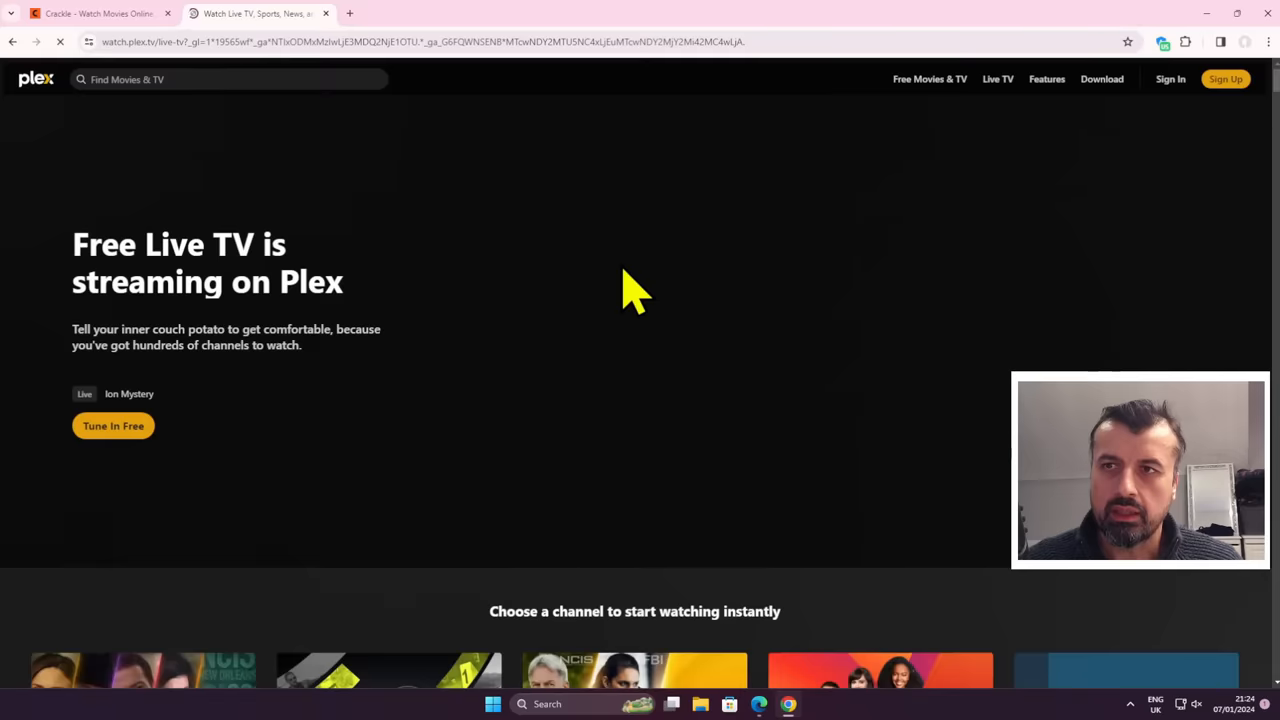
scroll("down", 3)
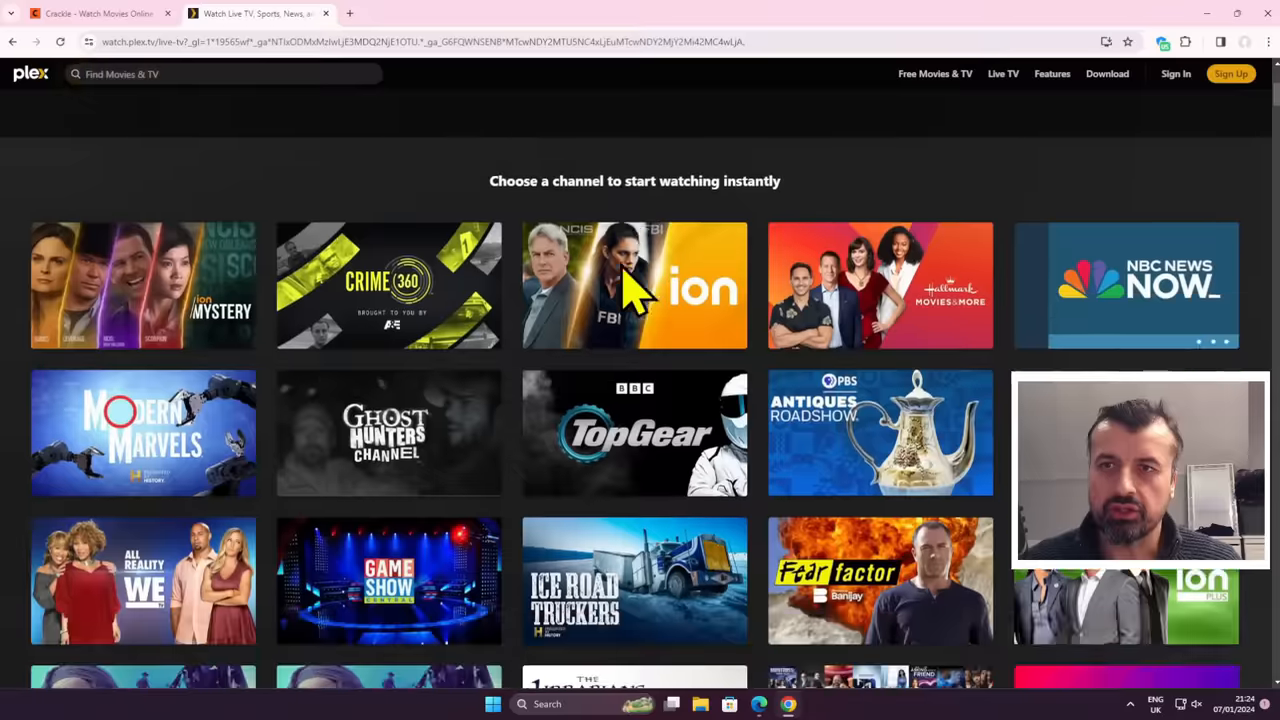
scroll("down", 3)
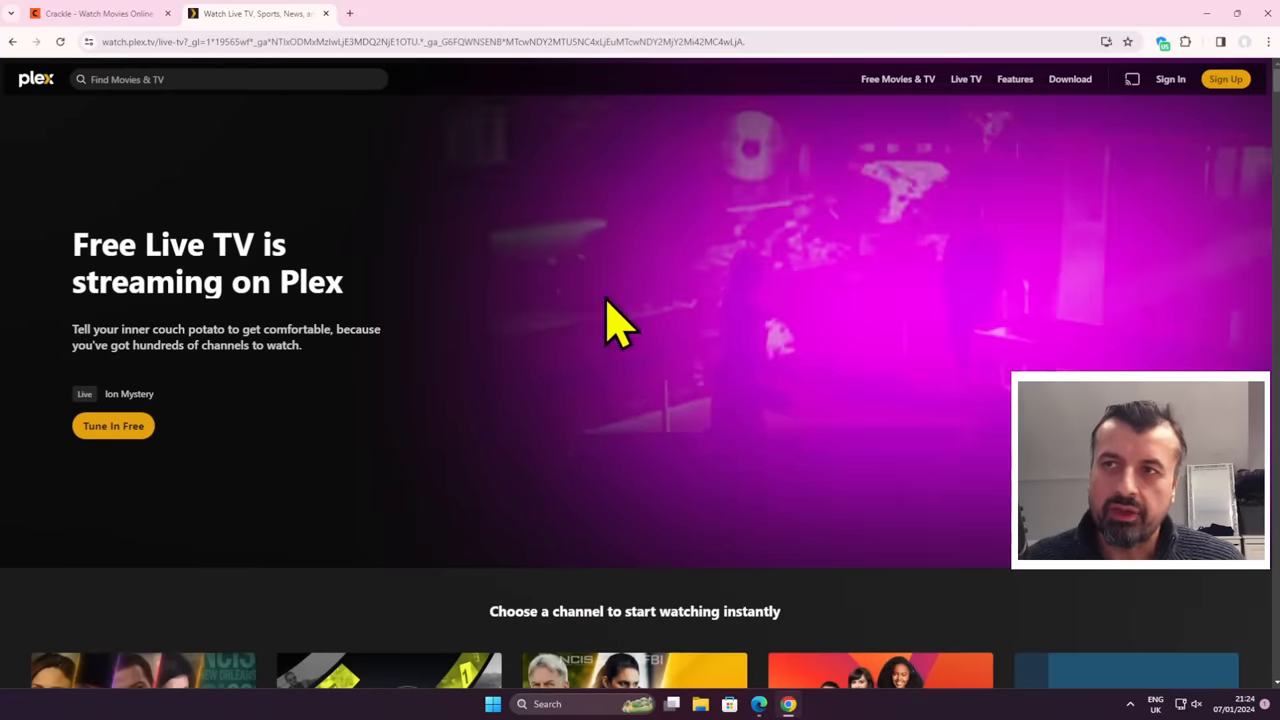
mouse_move(565, 295)
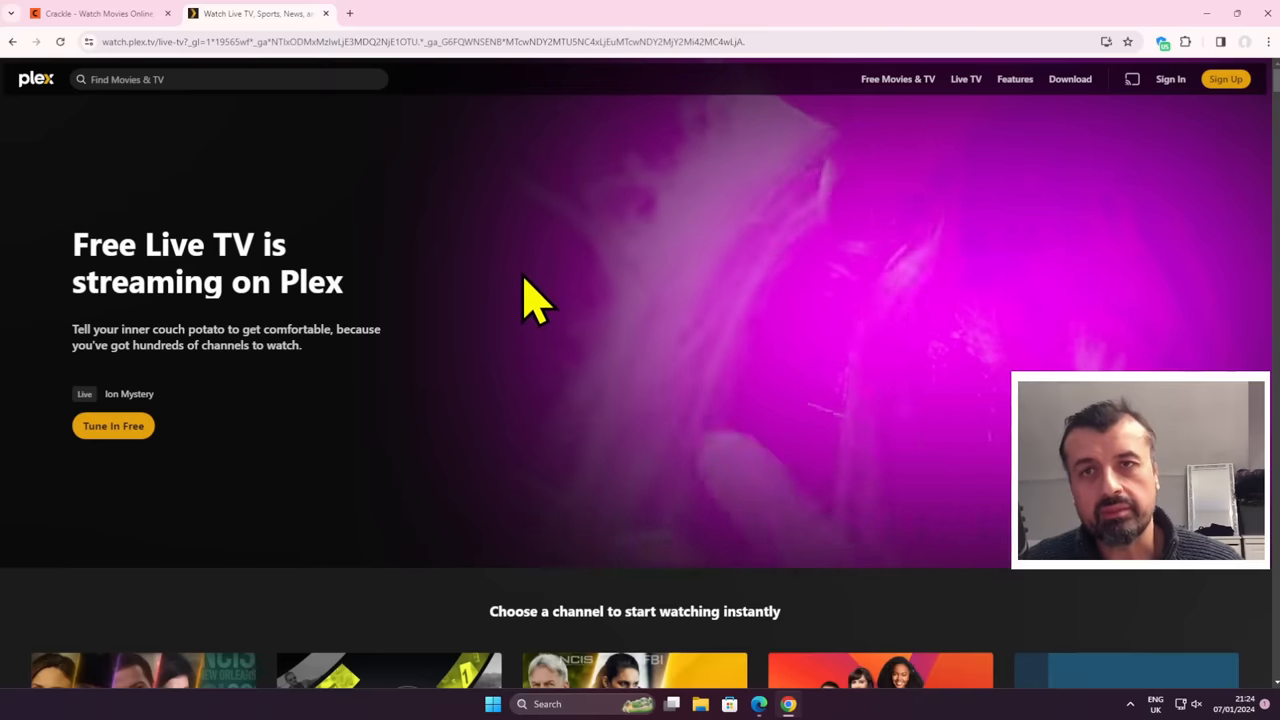
mouse_move(470, 185)
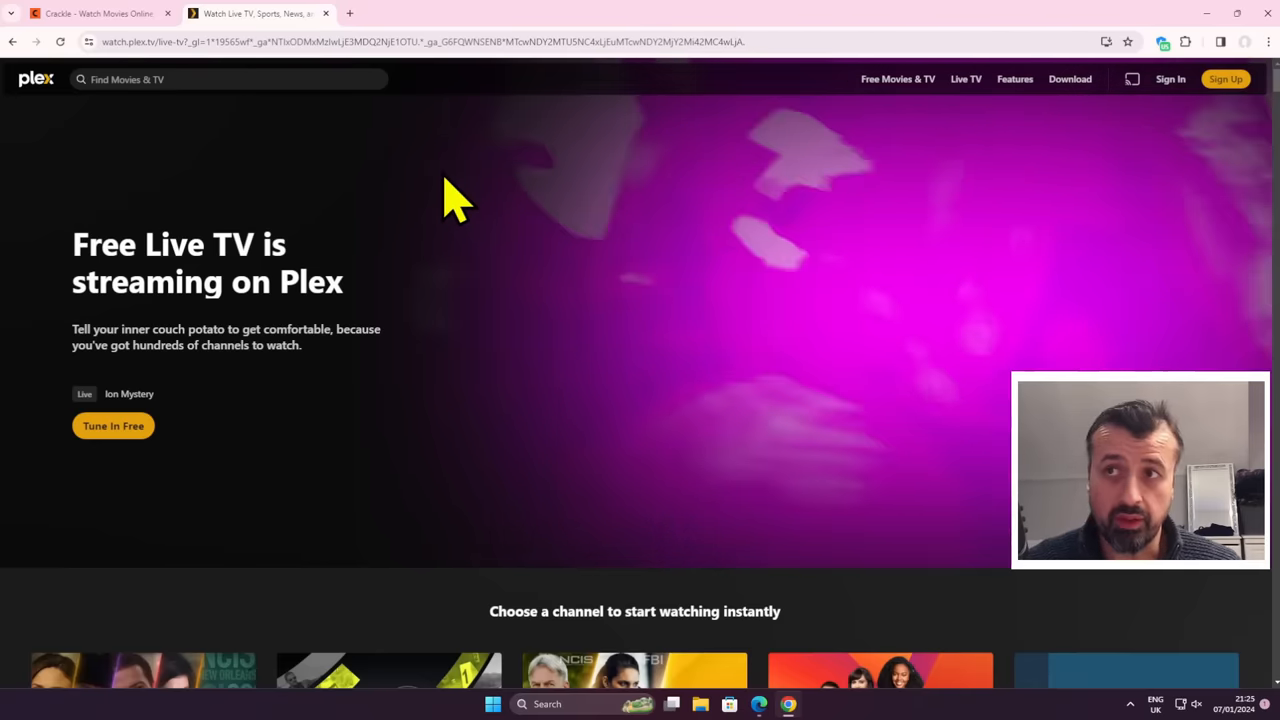
left_click(95, 13)
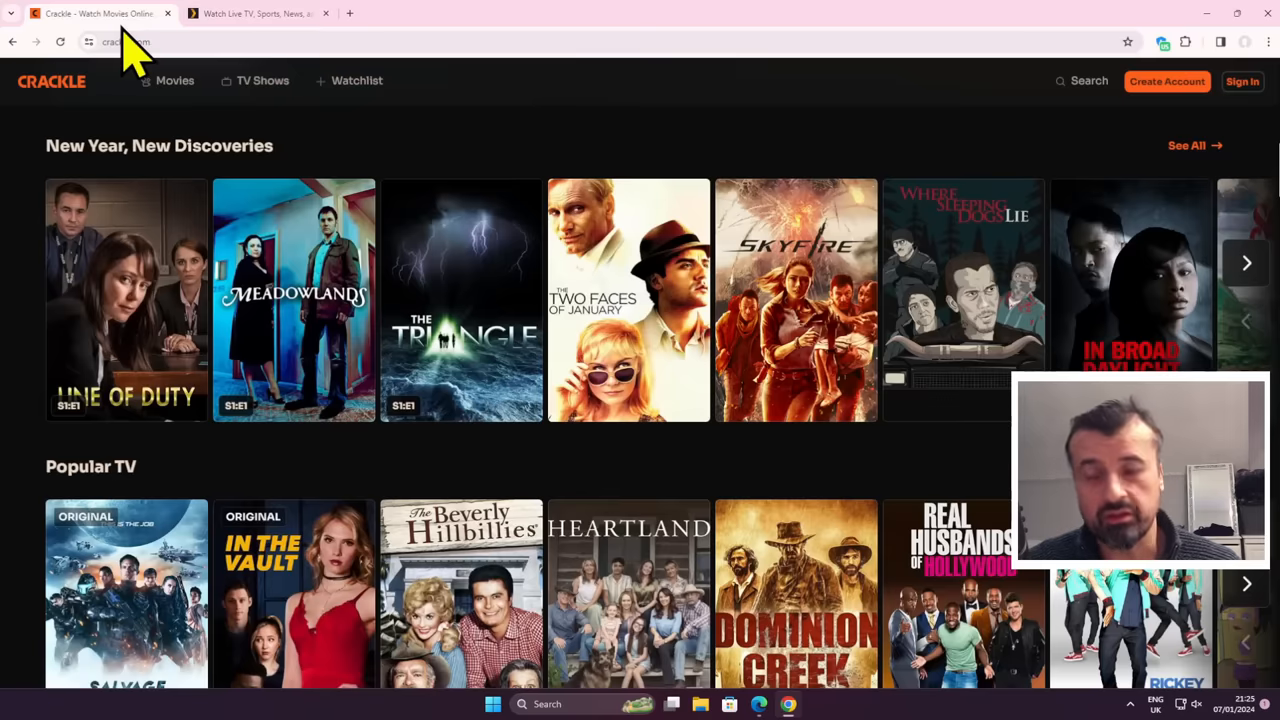
left_click(175, 81)
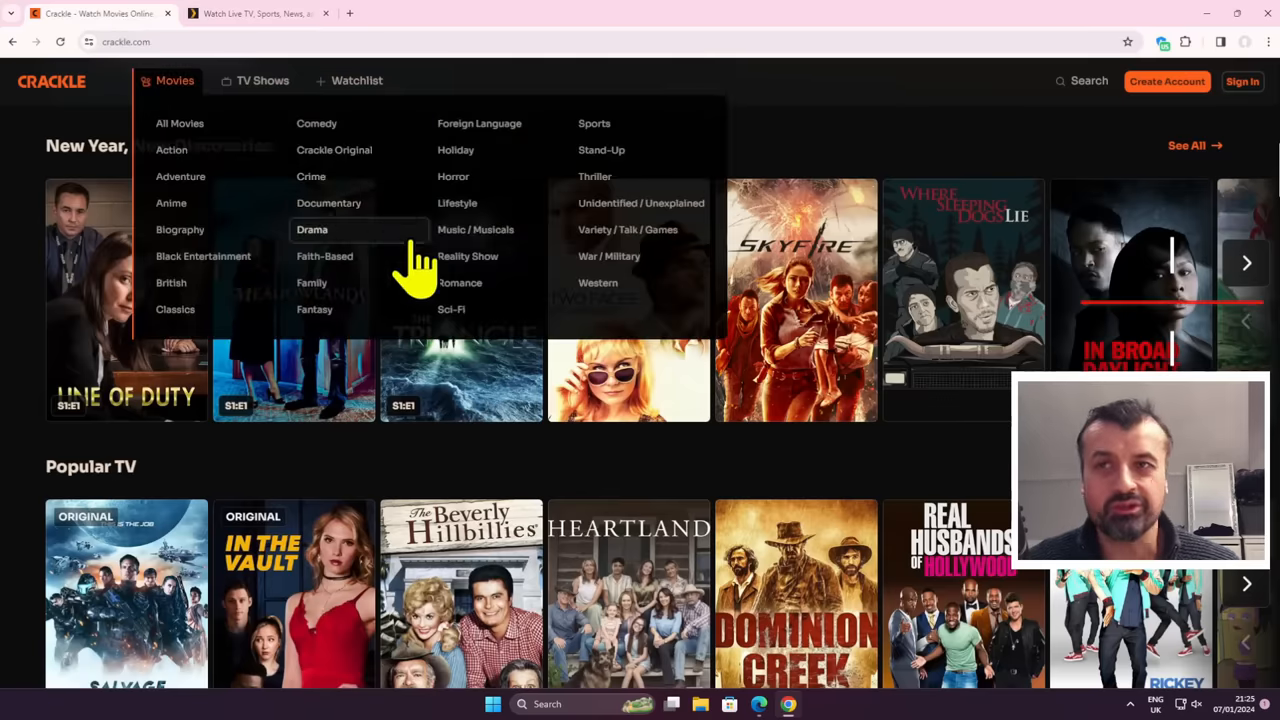